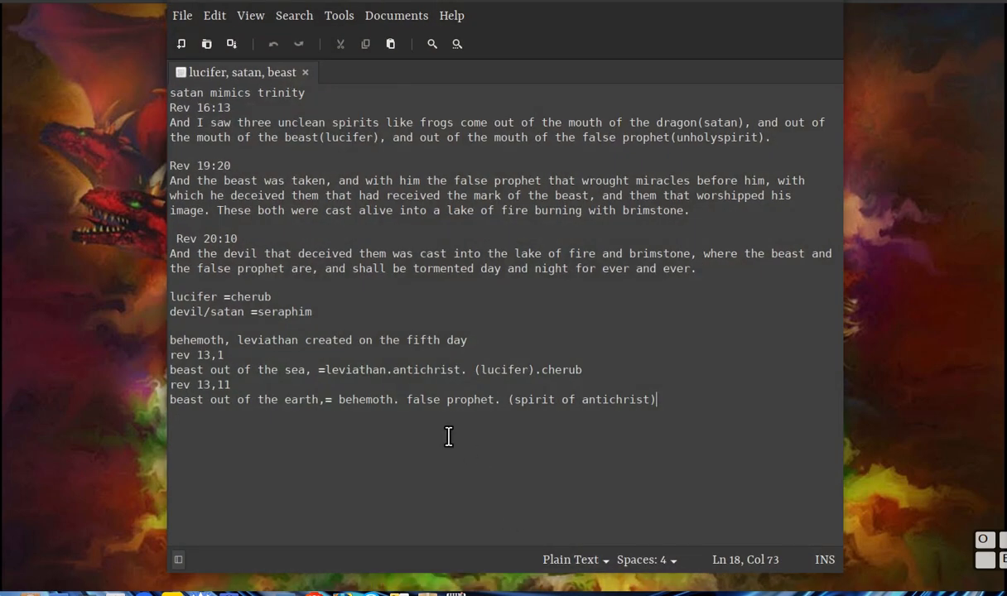
mouse_move(235, 157)
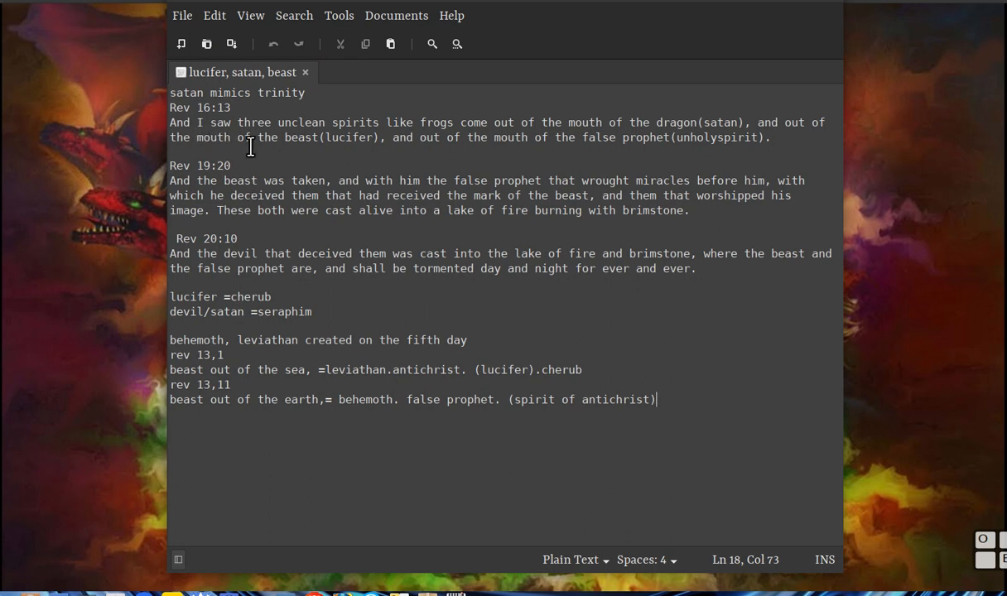
mouse_move(202, 126)
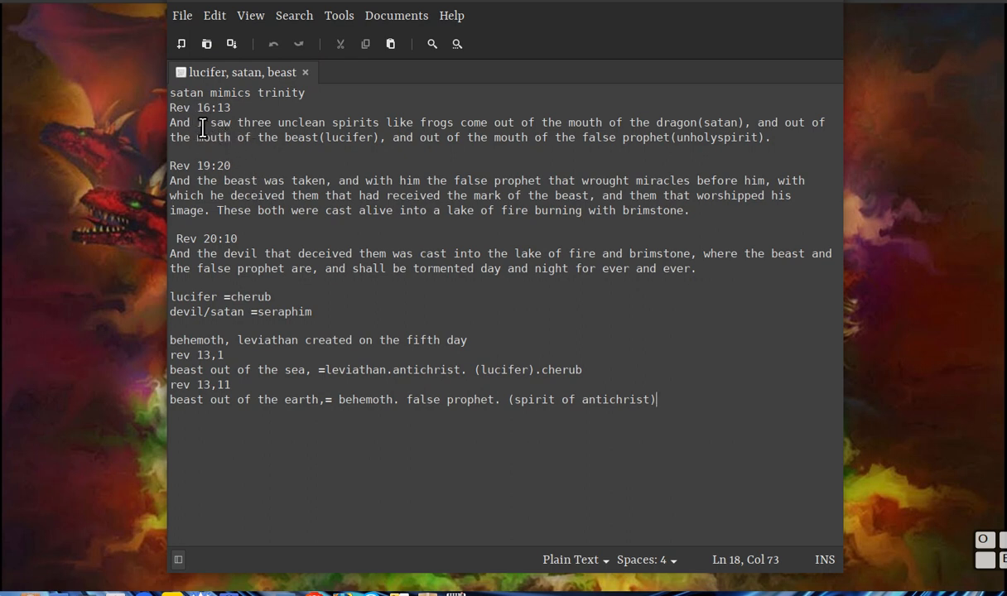
mouse_move(232, 141)
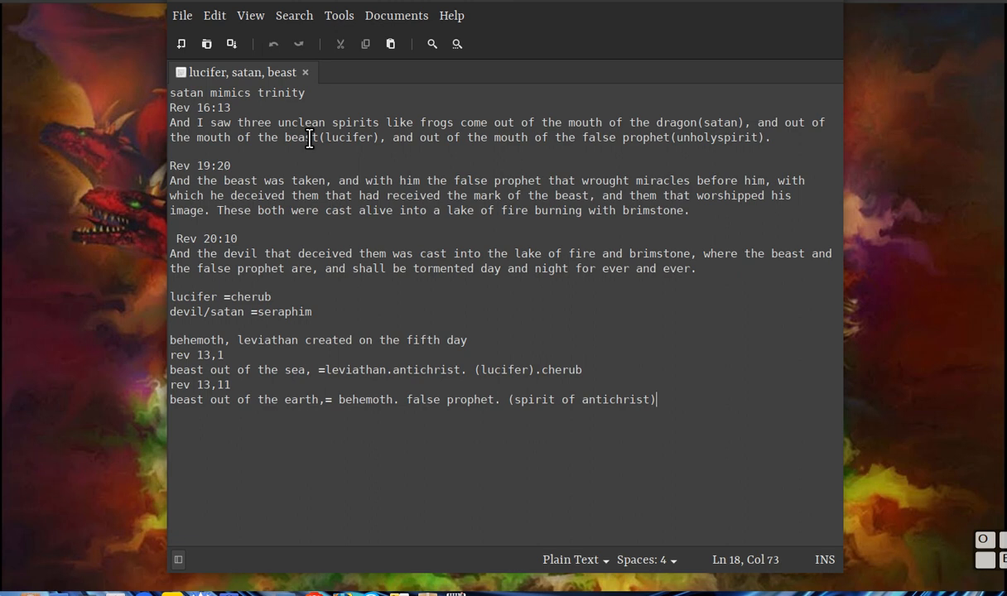
mouse_move(514, 133)
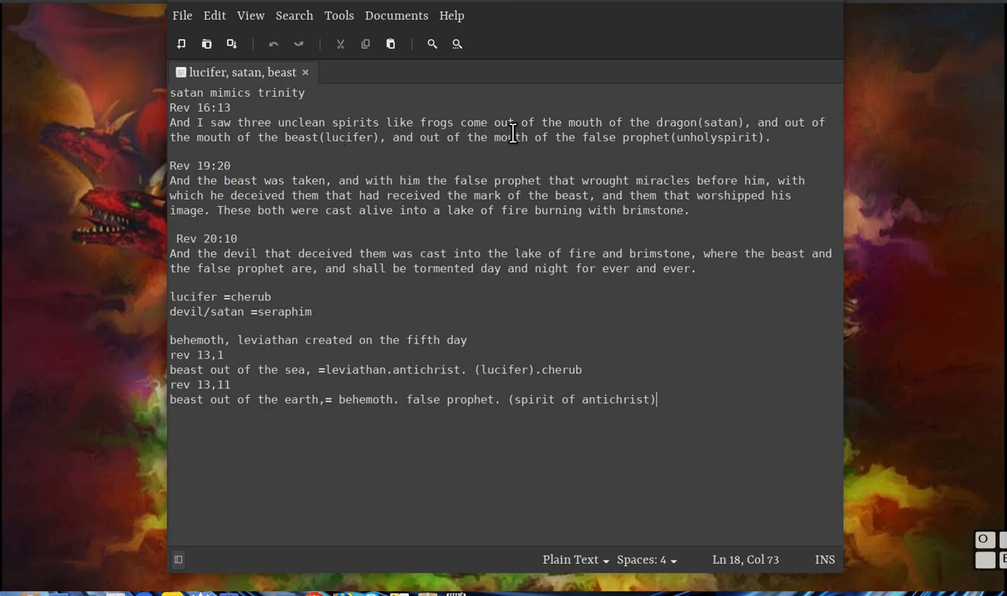
mouse_move(704, 136)
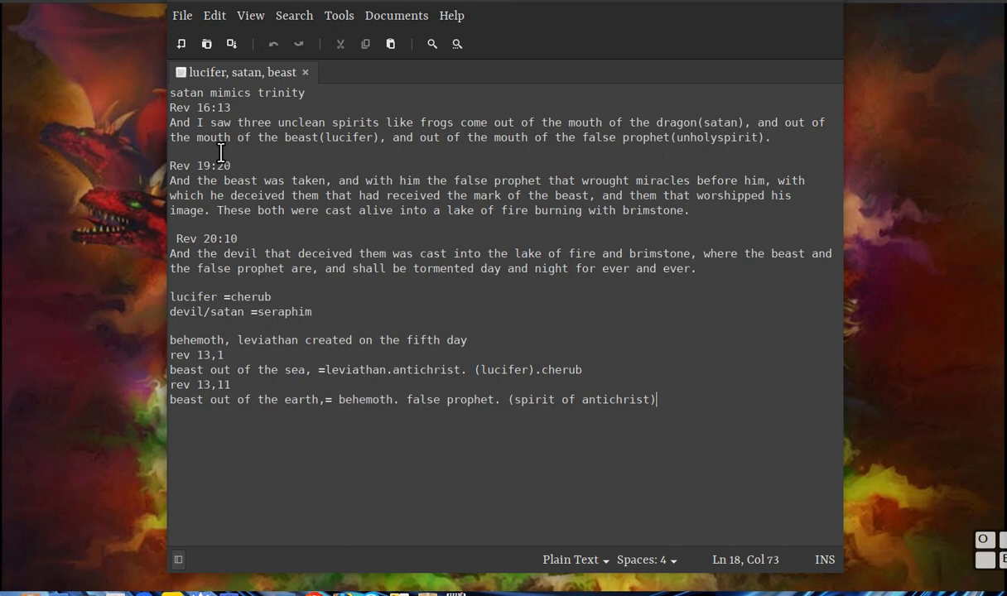
mouse_move(472, 159)
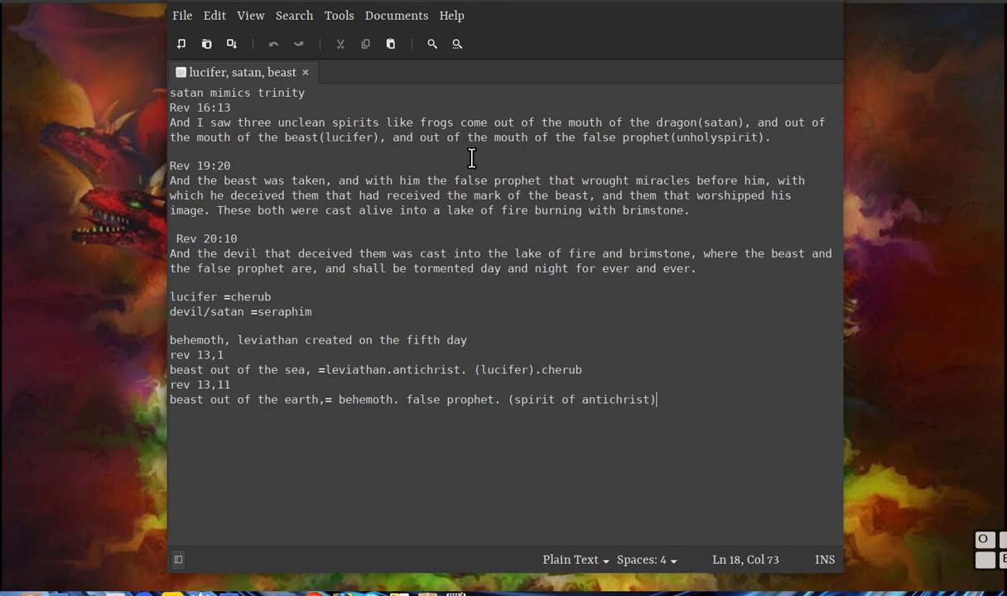
mouse_move(679, 156)
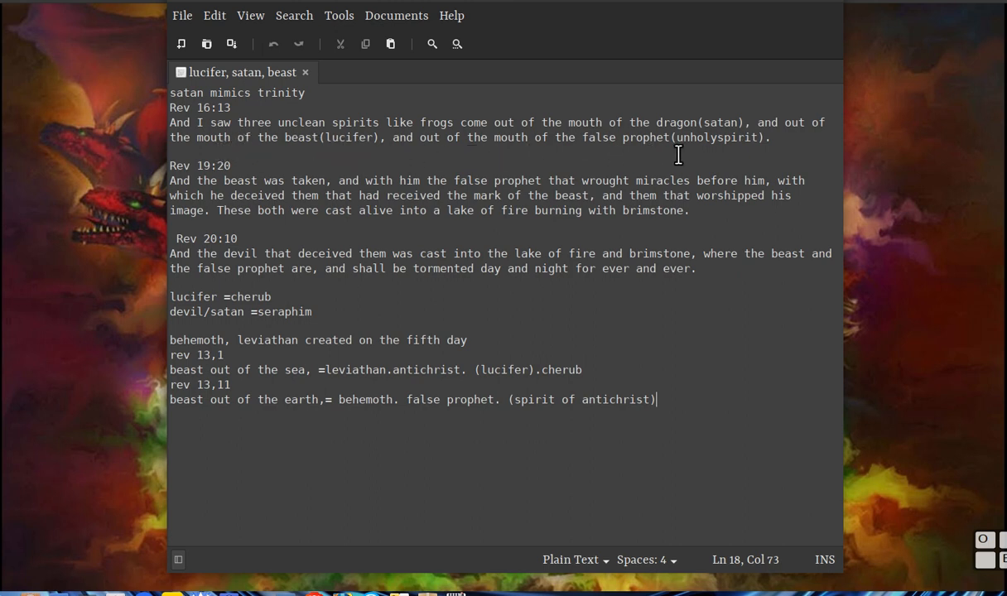
mouse_move(577, 140)
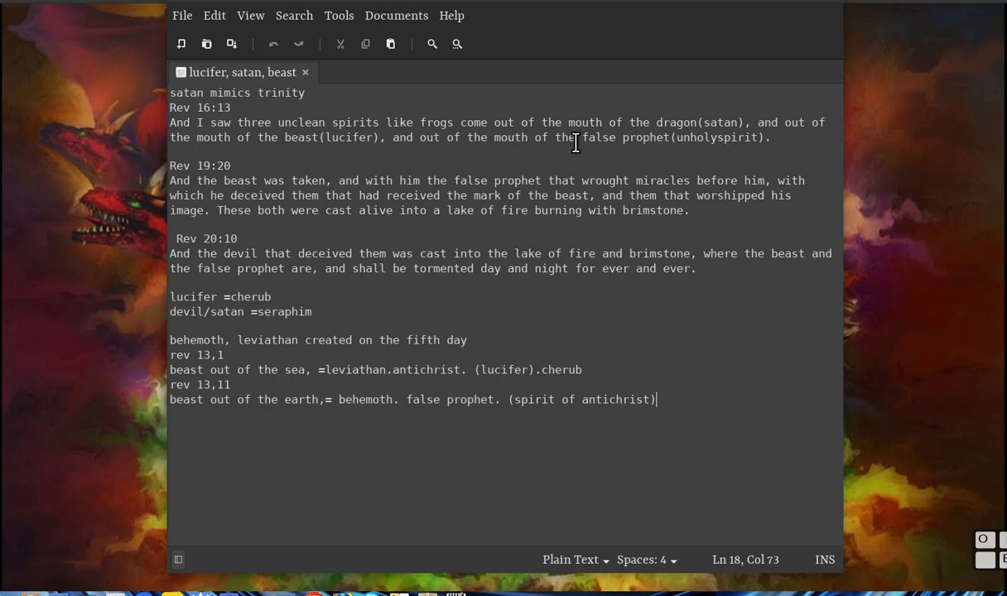
mouse_move(689, 149)
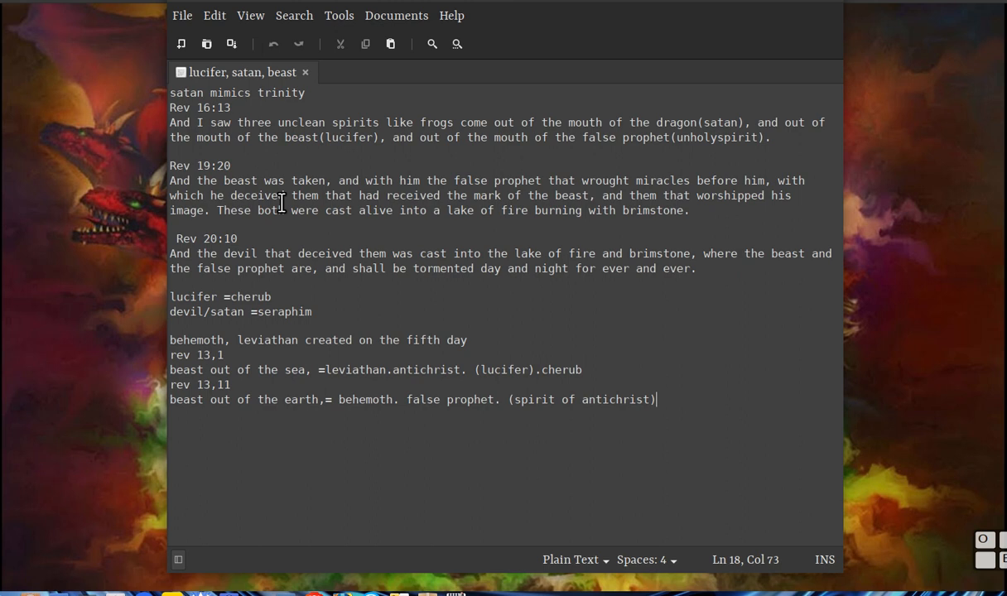
mouse_move(267, 198)
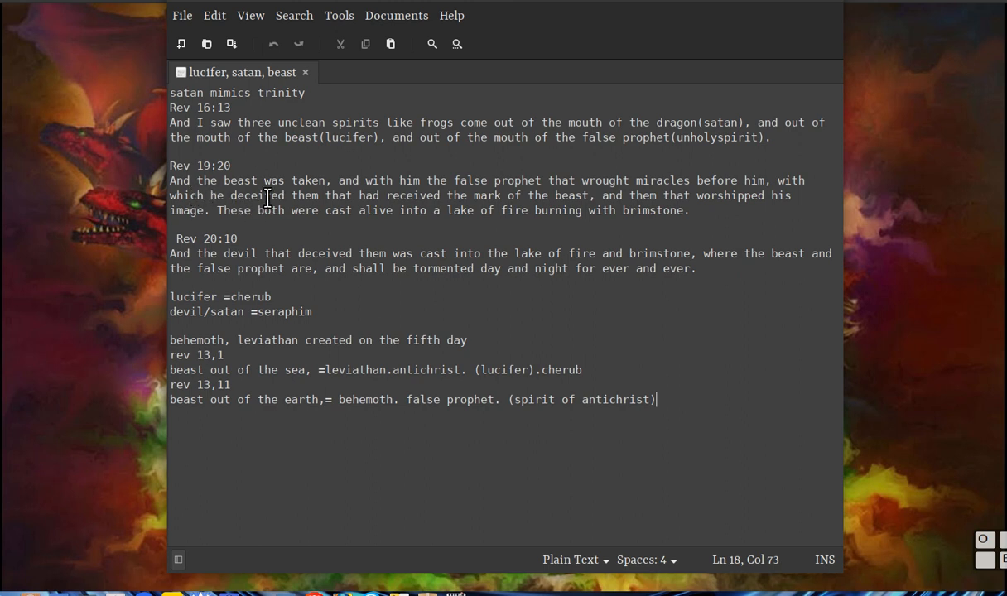
mouse_move(252, 202)
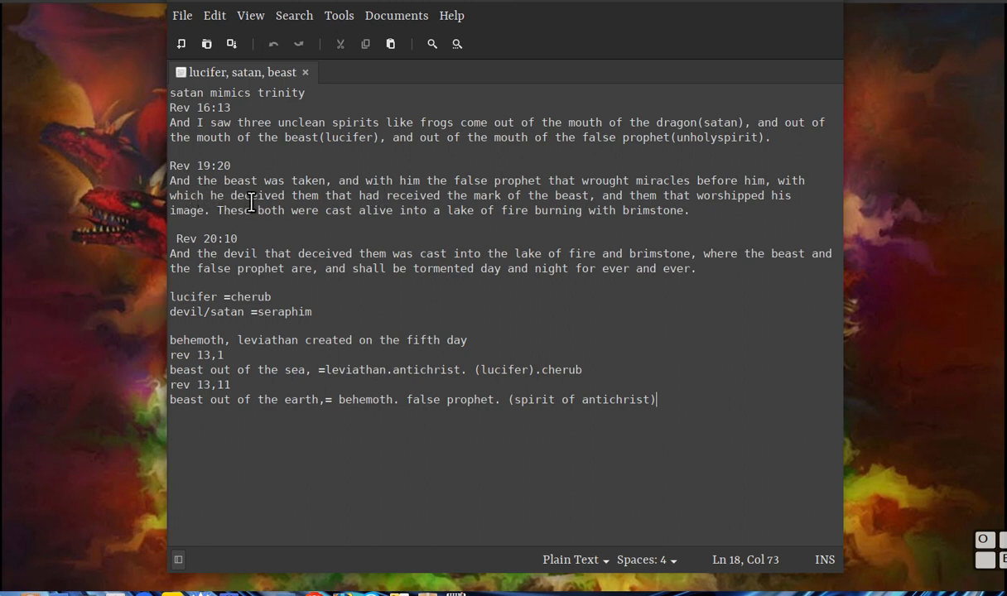
mouse_move(472, 195)
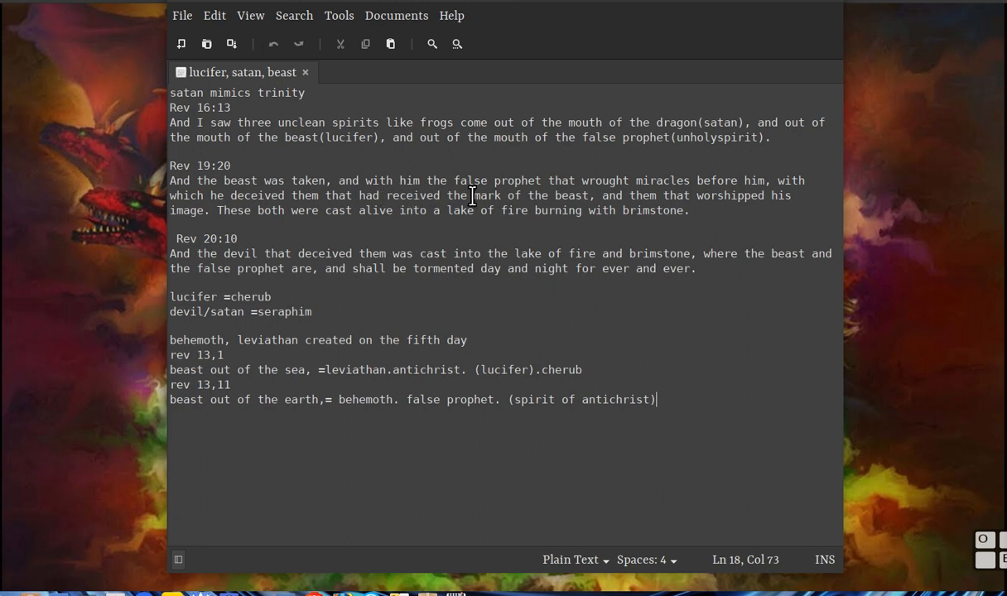
mouse_move(696, 196)
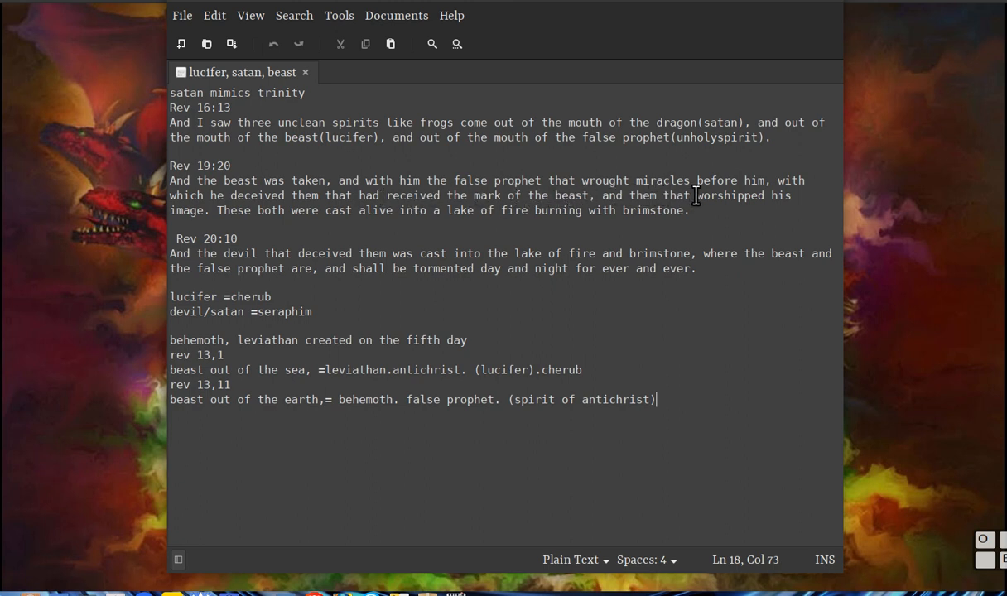
mouse_move(213, 215)
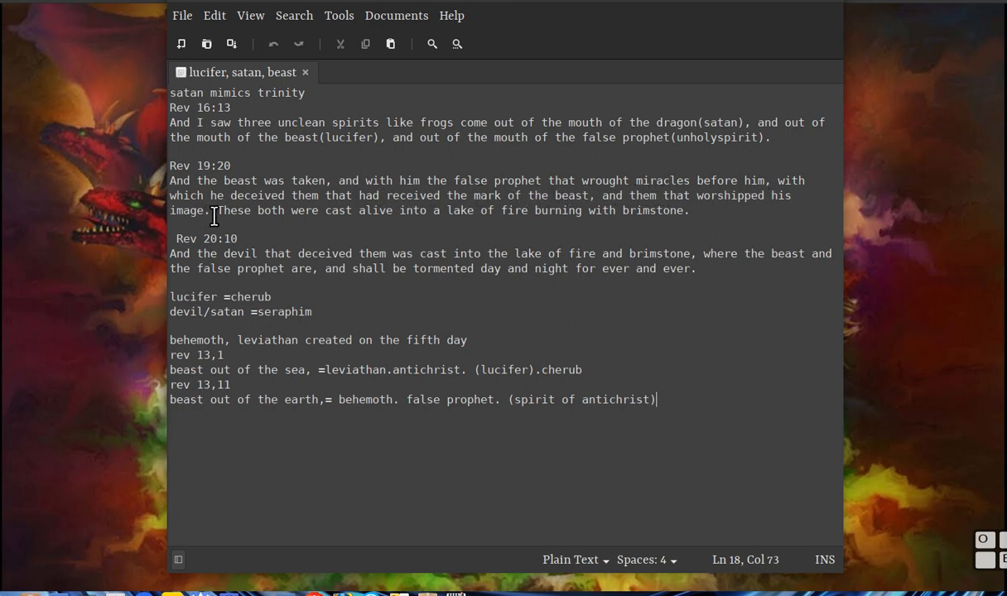
mouse_move(460, 217)
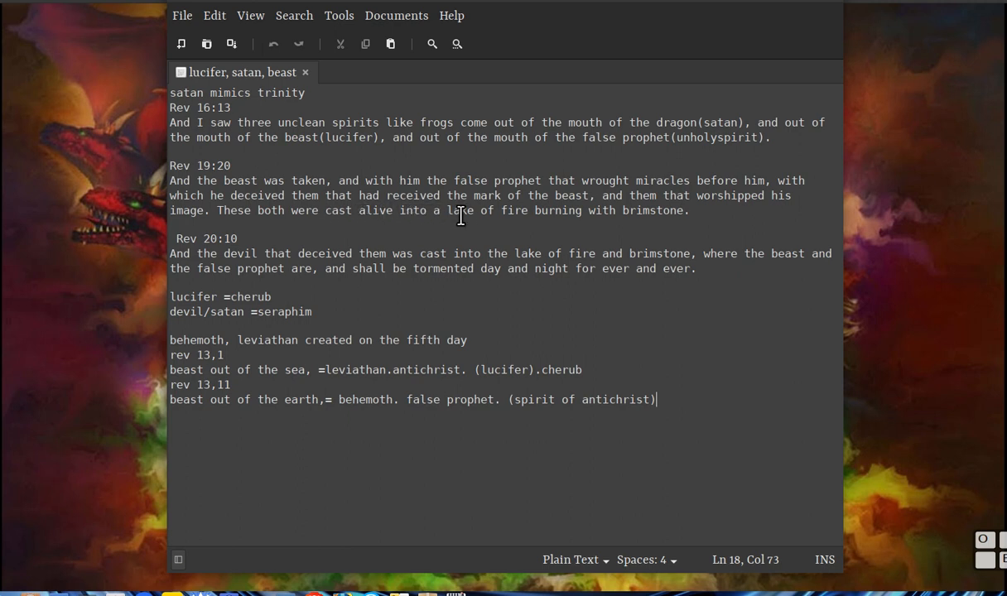
mouse_move(673, 217)
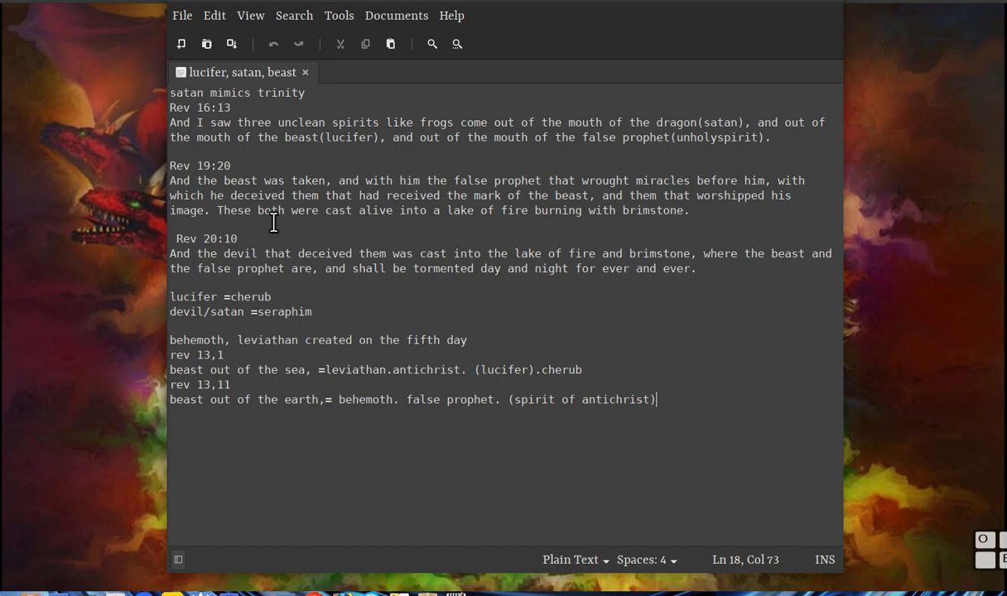
mouse_move(423, 230)
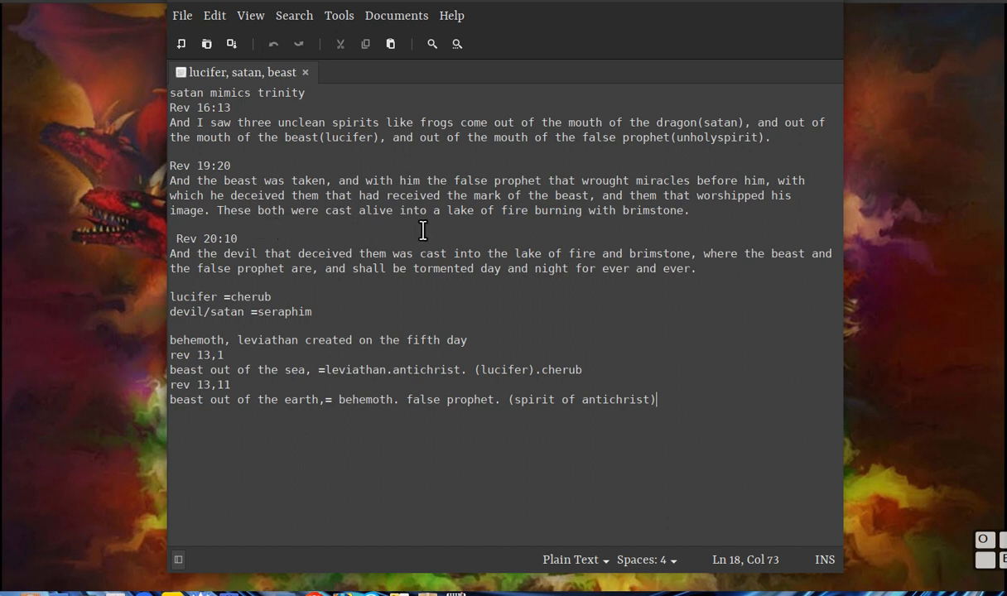
mouse_move(593, 227)
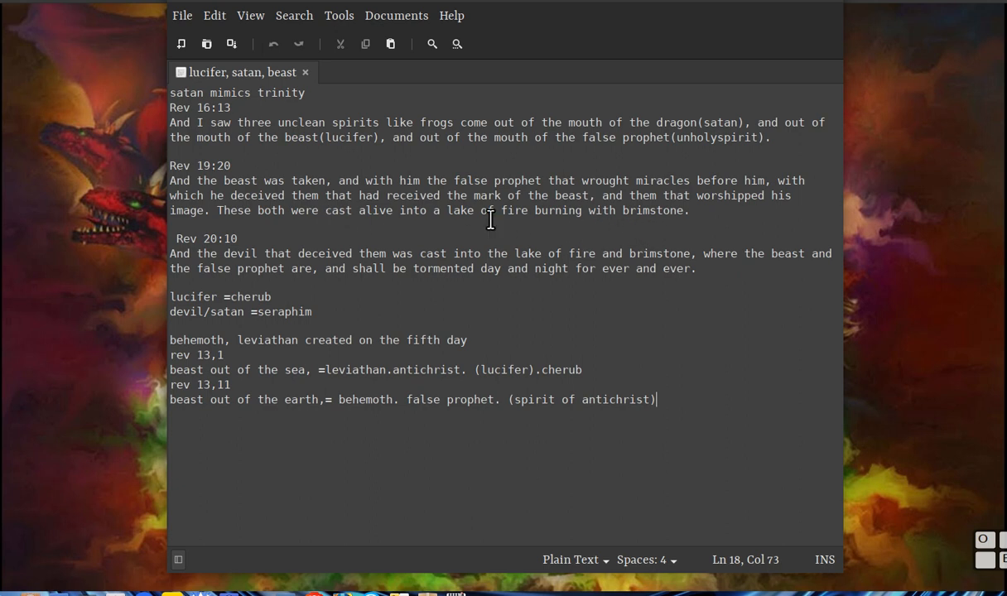
mouse_move(182, 279)
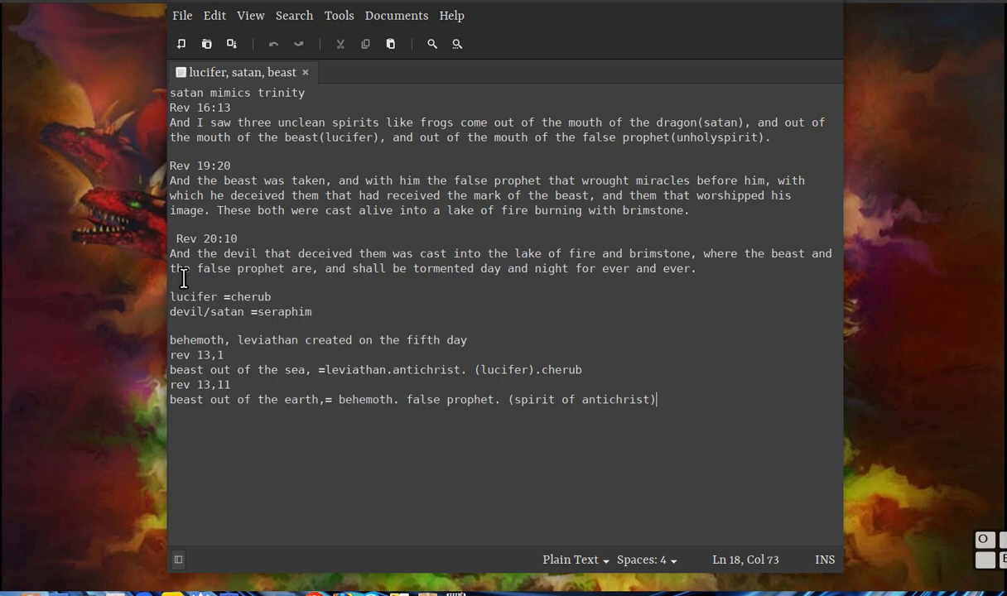
mouse_move(335, 275)
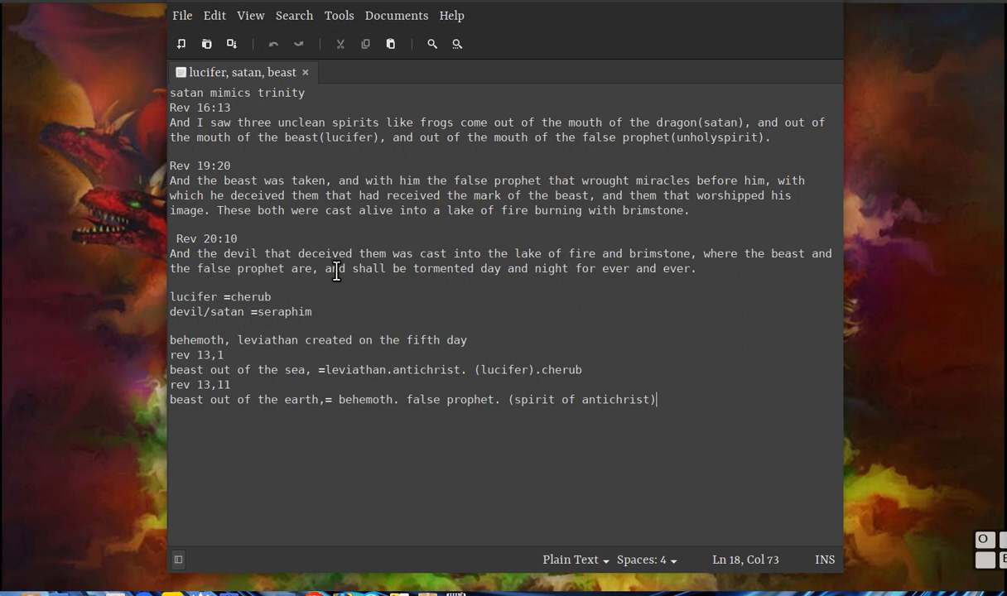
mouse_move(474, 268)
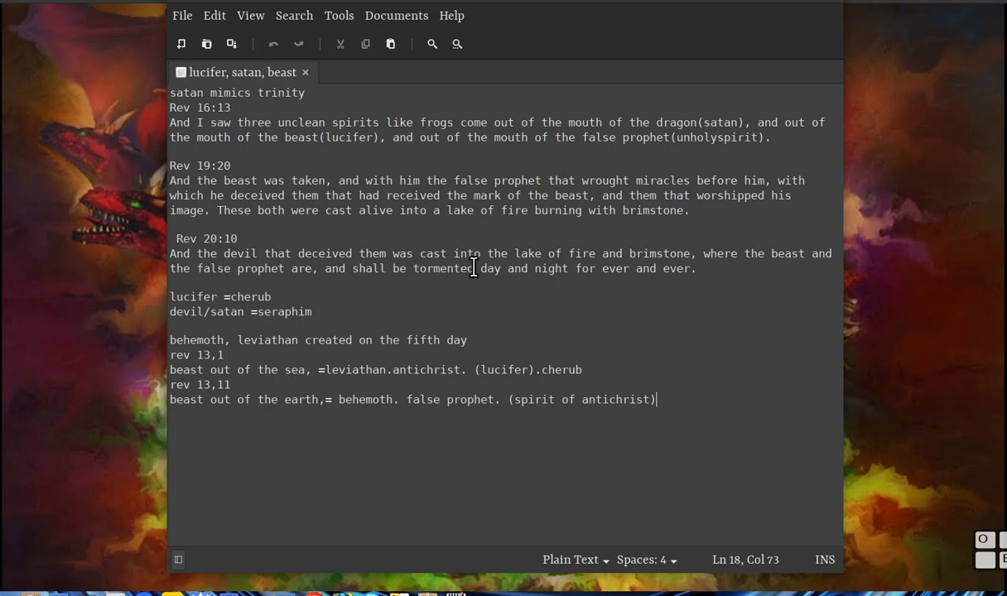
mouse_move(686, 275)
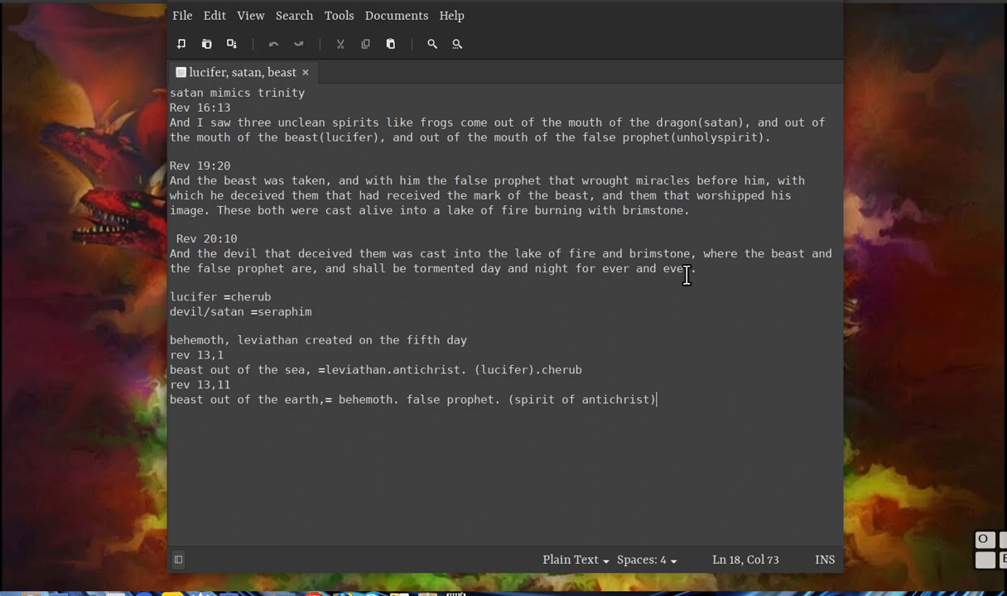
mouse_move(563, 280)
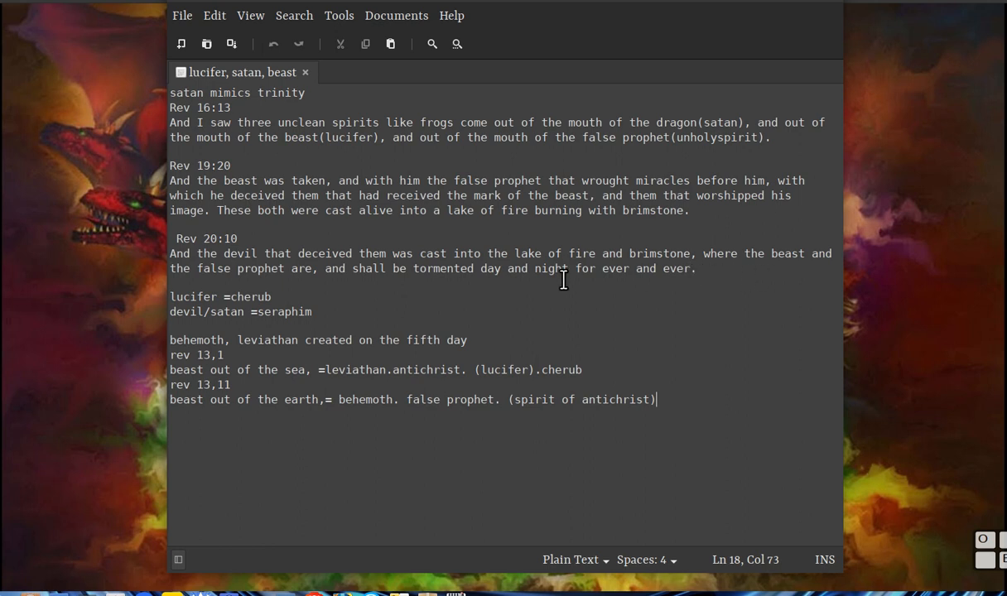
mouse_move(464, 179)
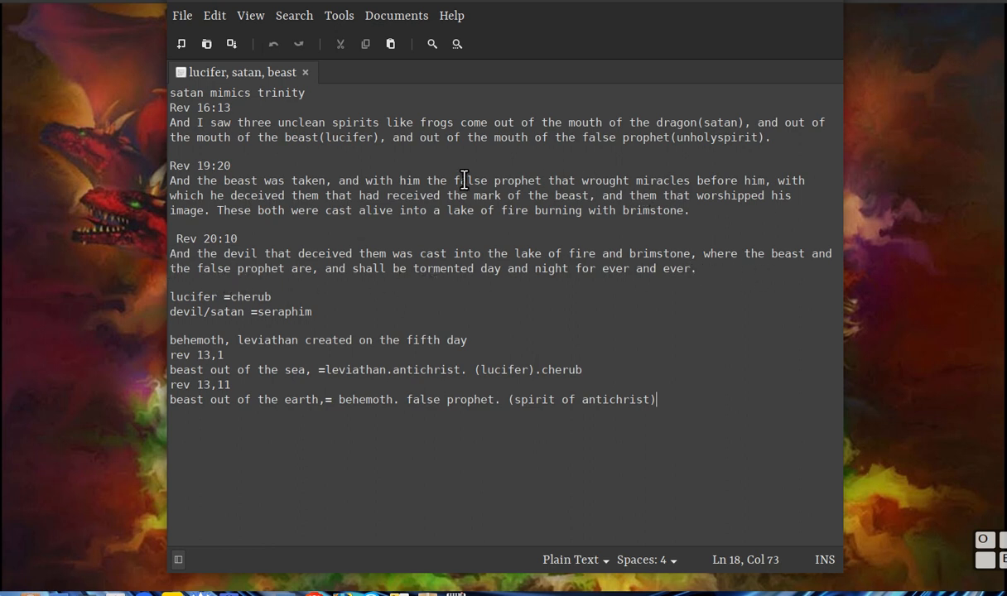
mouse_move(344, 273)
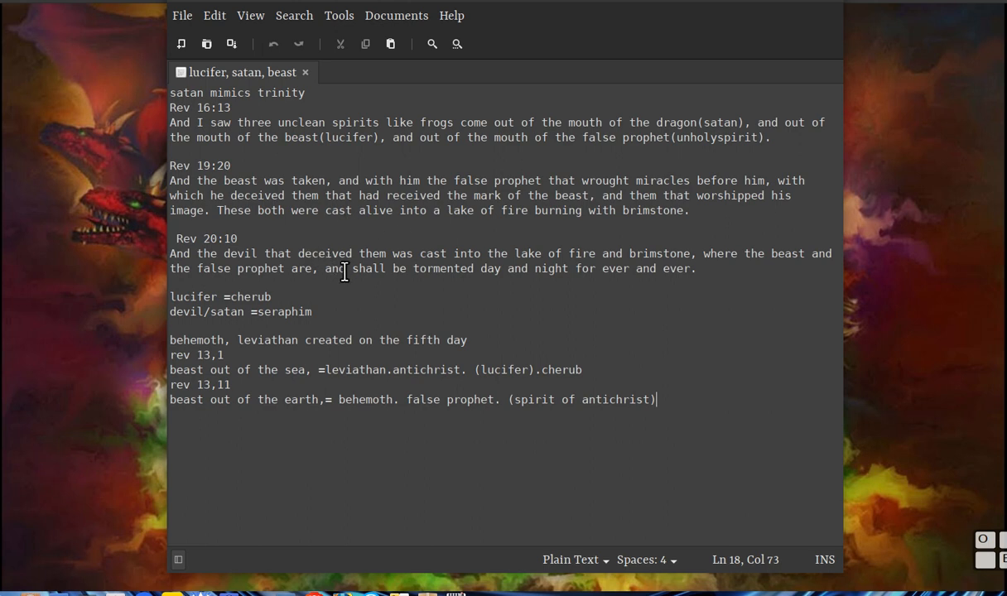
mouse_move(325, 295)
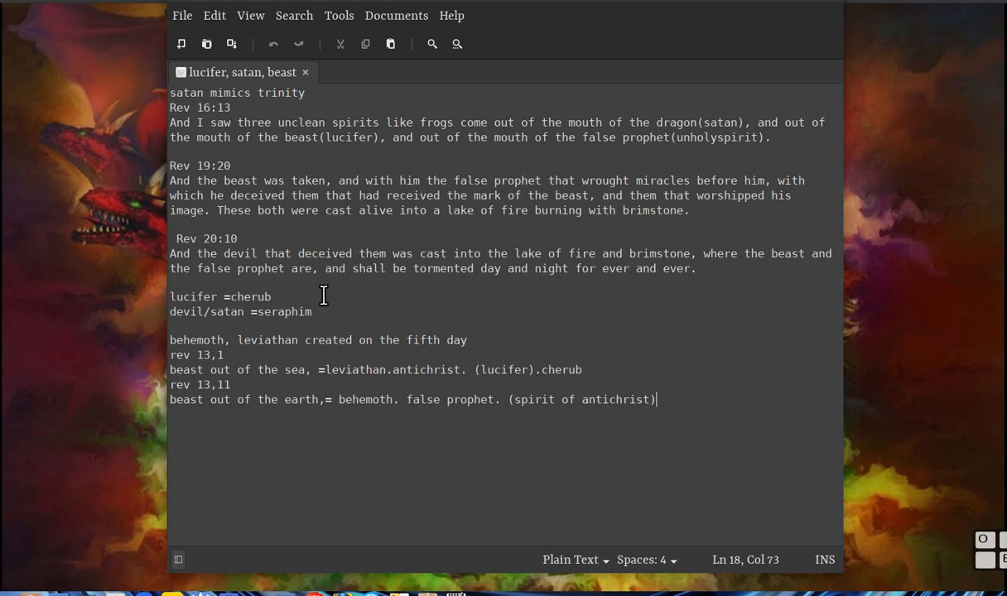
mouse_move(208, 304)
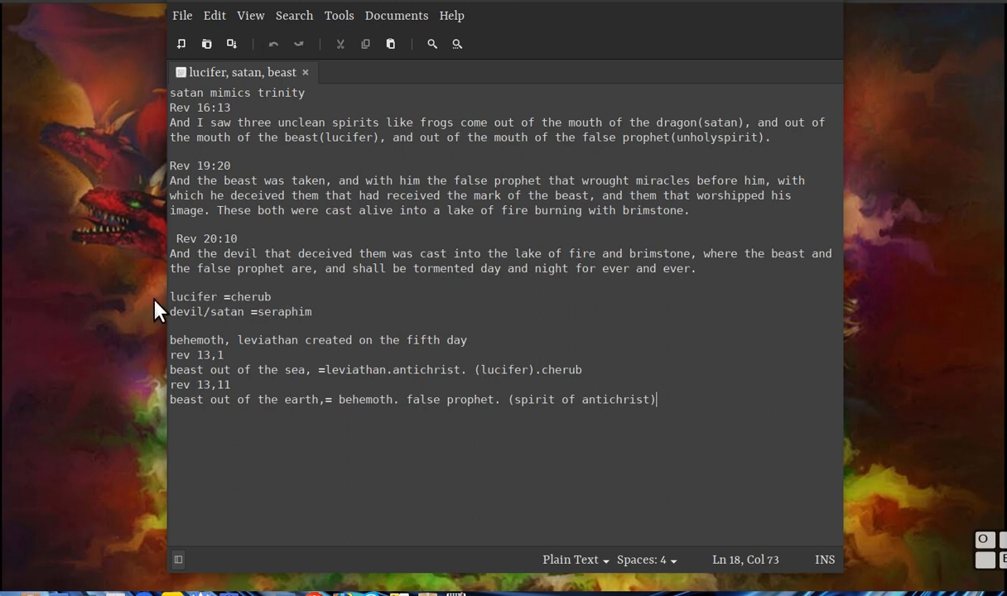
mouse_move(237, 296)
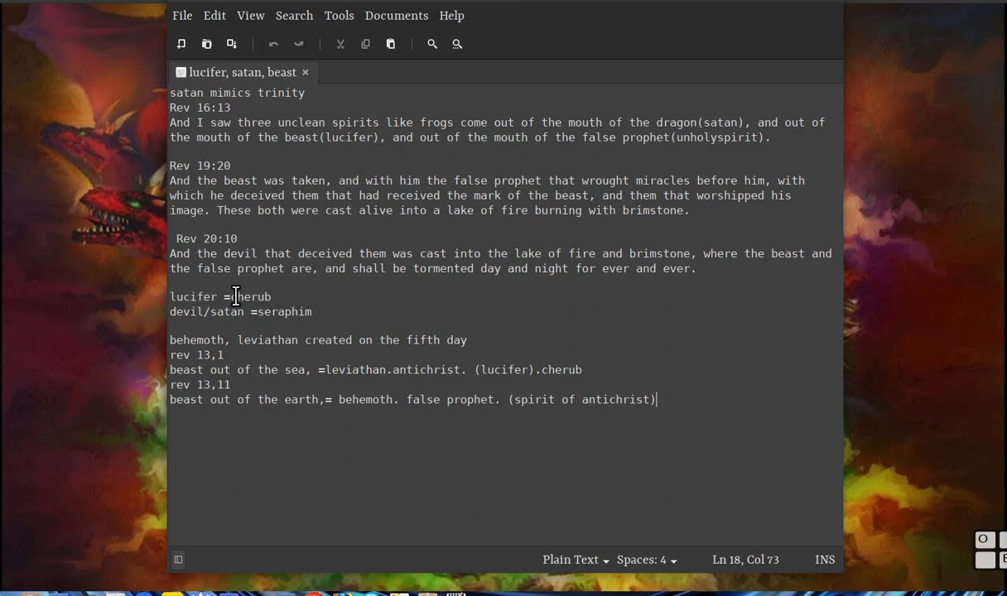
mouse_move(249, 323)
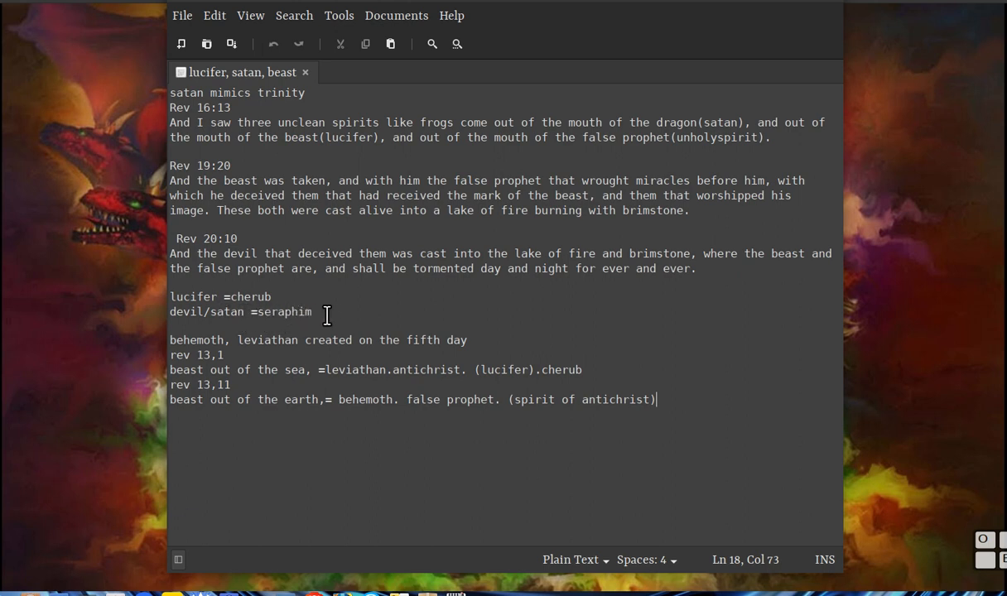
mouse_move(417, 315)
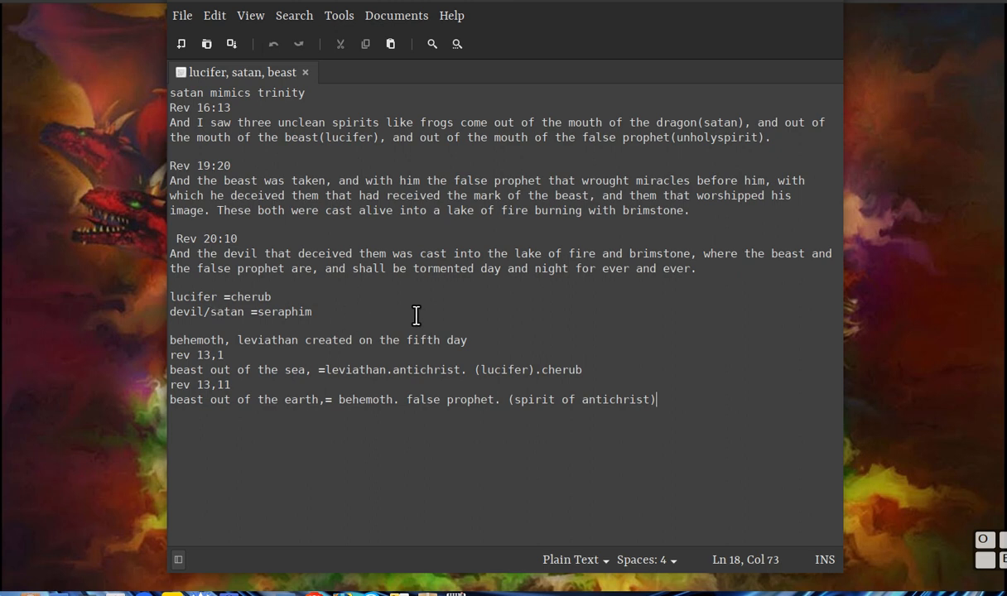
mouse_move(500, 318)
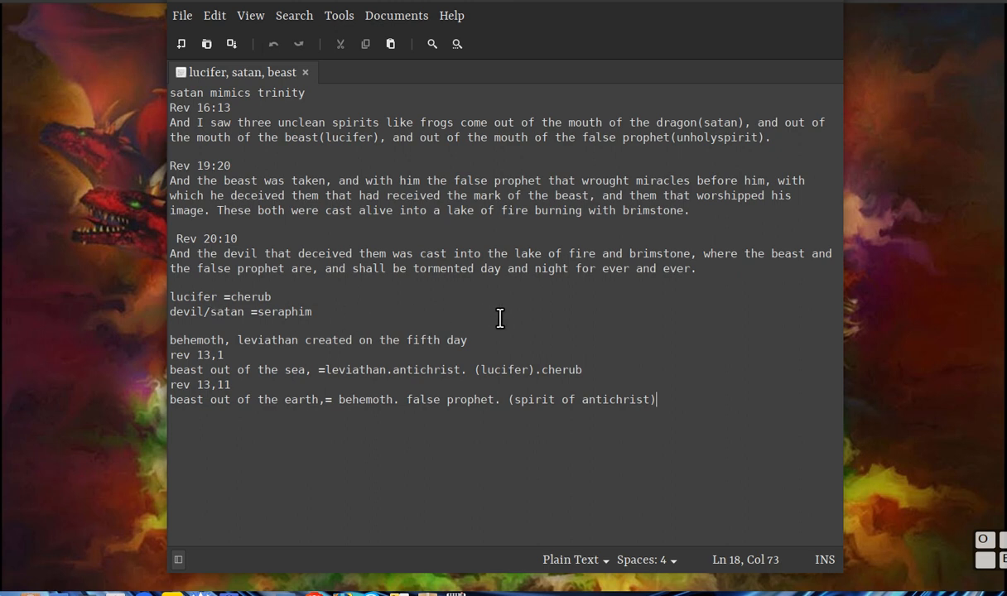
mouse_move(552, 321)
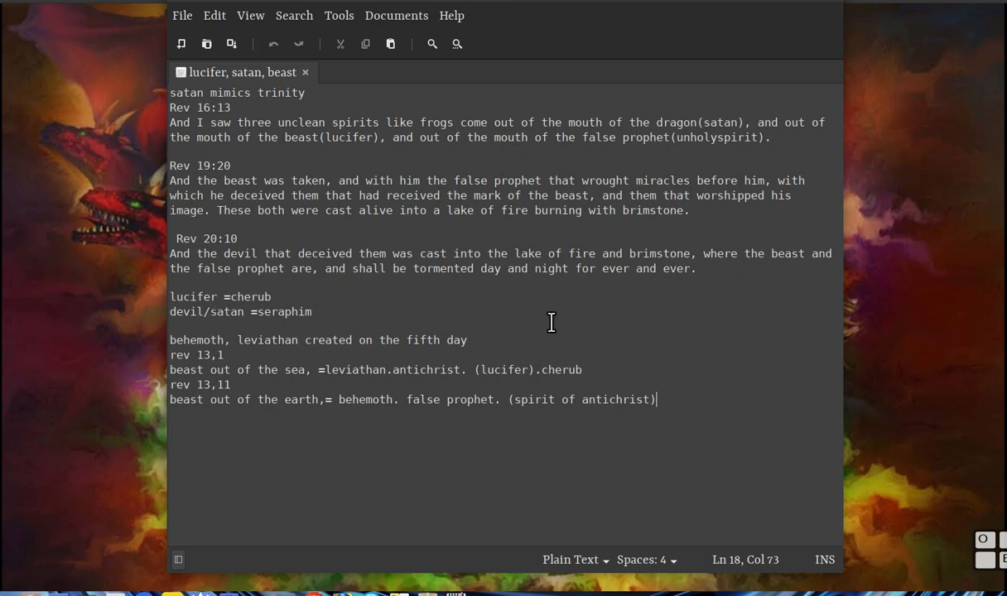
mouse_move(246, 363)
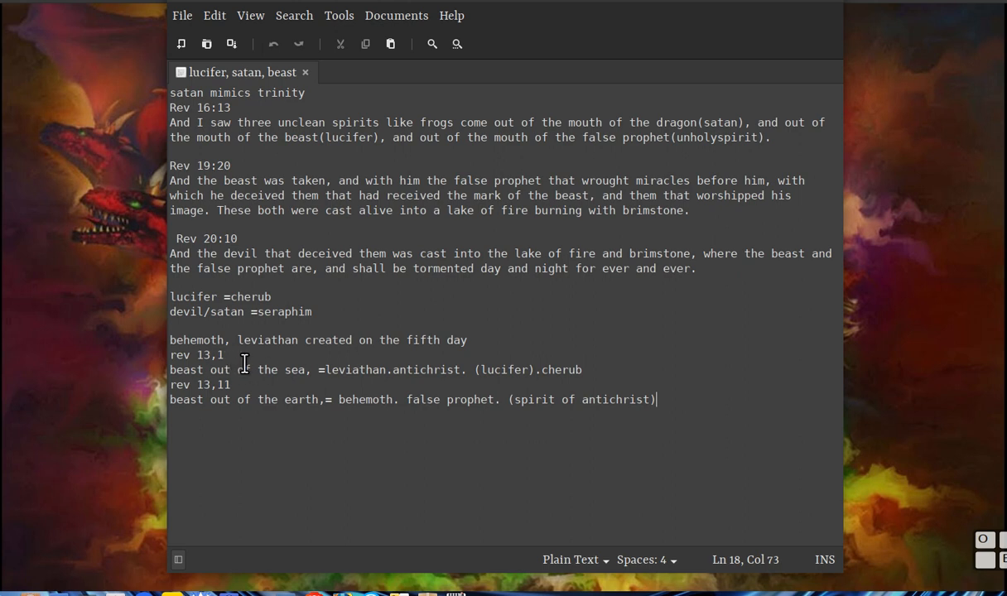
mouse_move(212, 380)
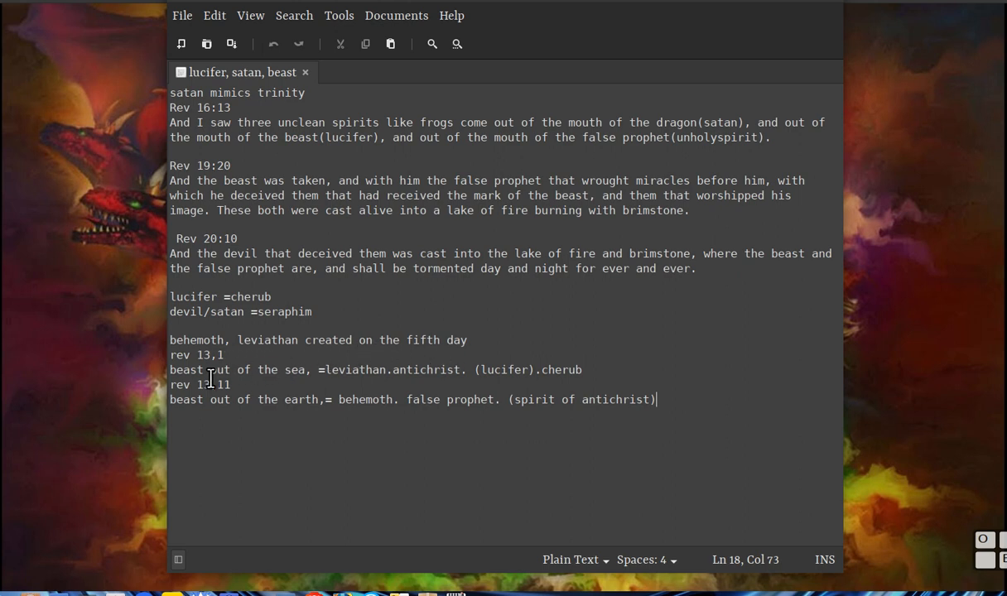
mouse_move(330, 381)
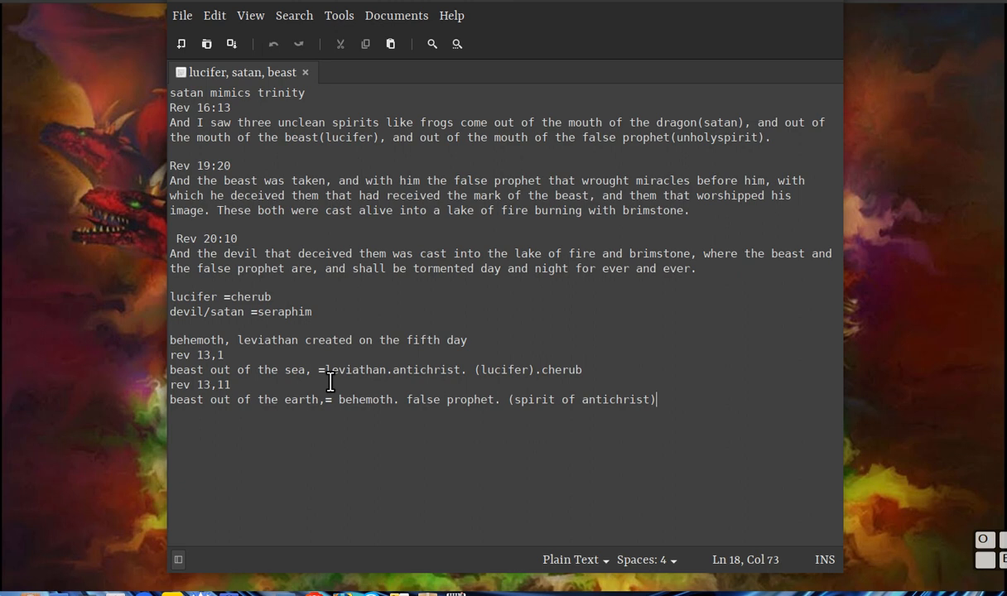
mouse_move(433, 381)
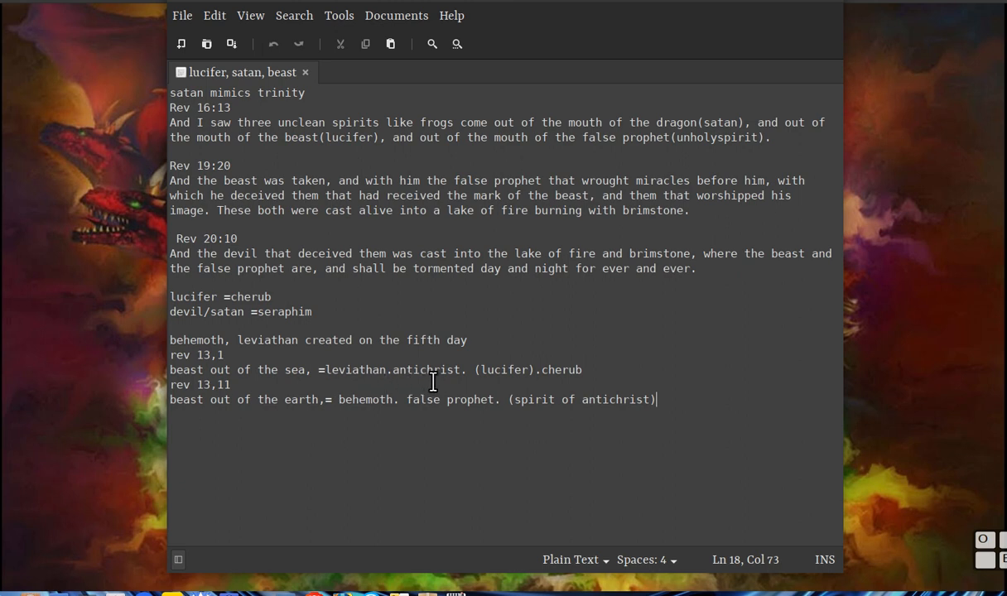
mouse_move(528, 382)
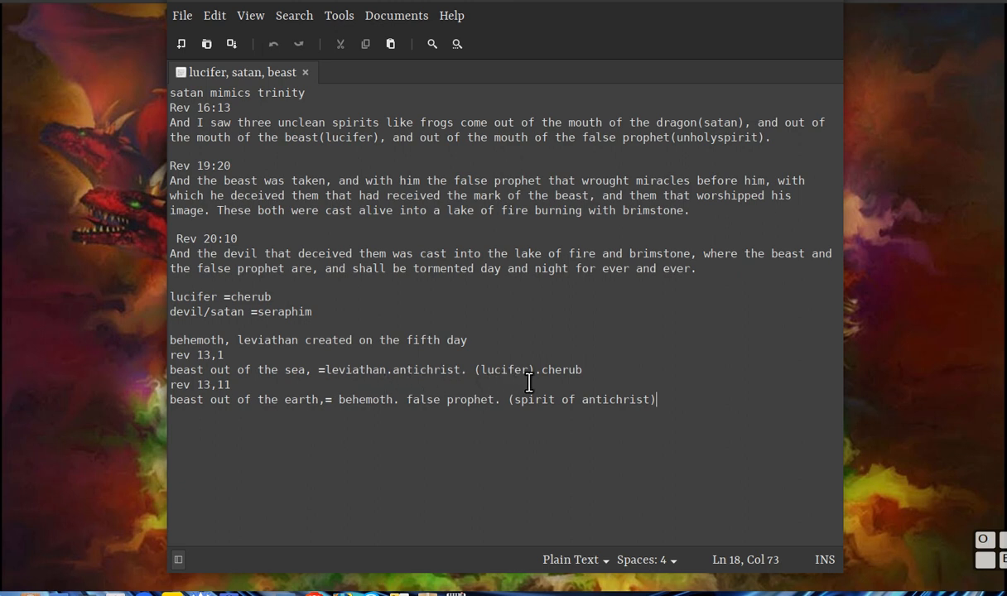
mouse_move(577, 379)
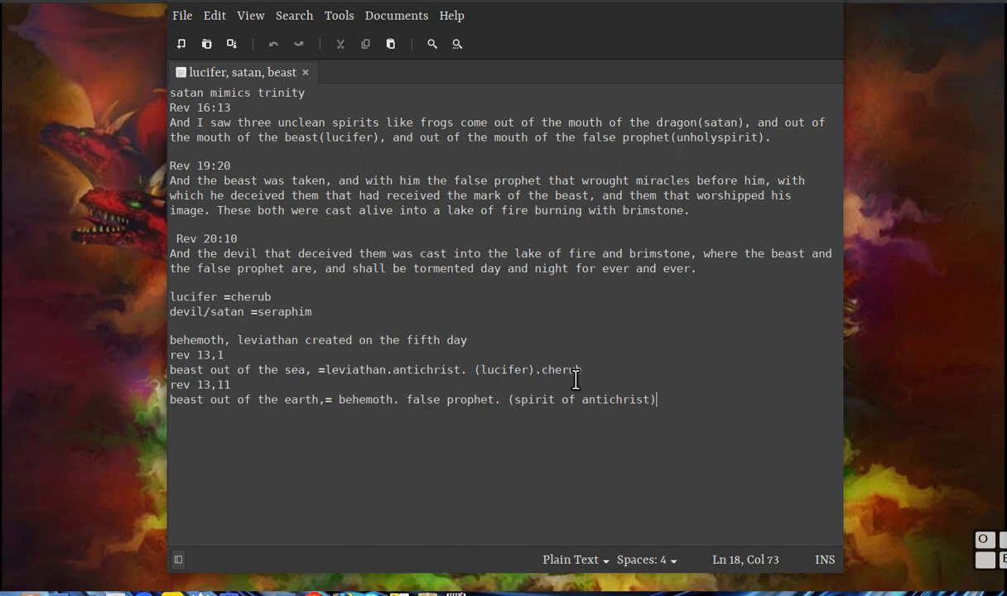
mouse_move(190, 415)
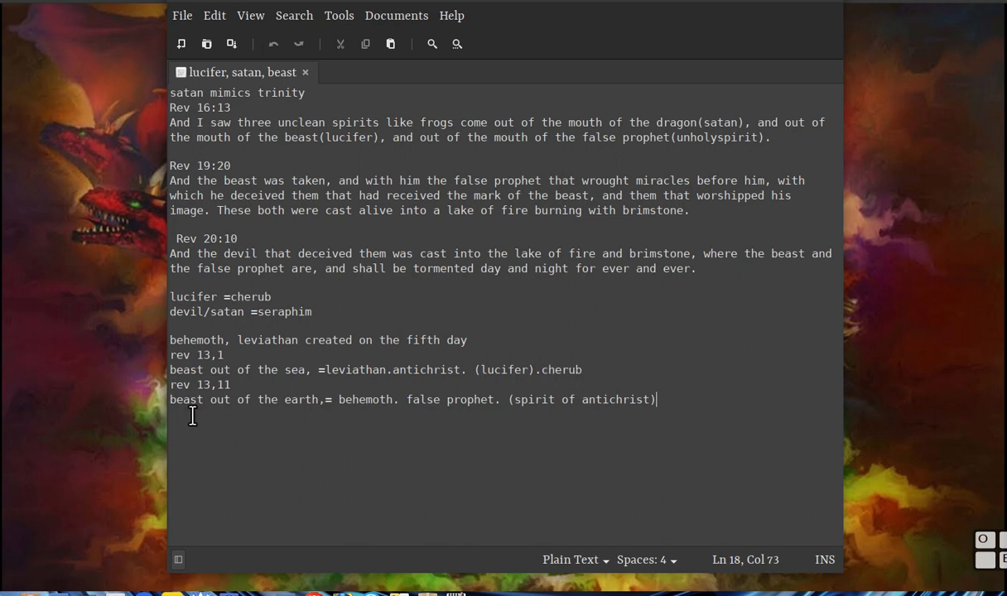
mouse_move(383, 407)
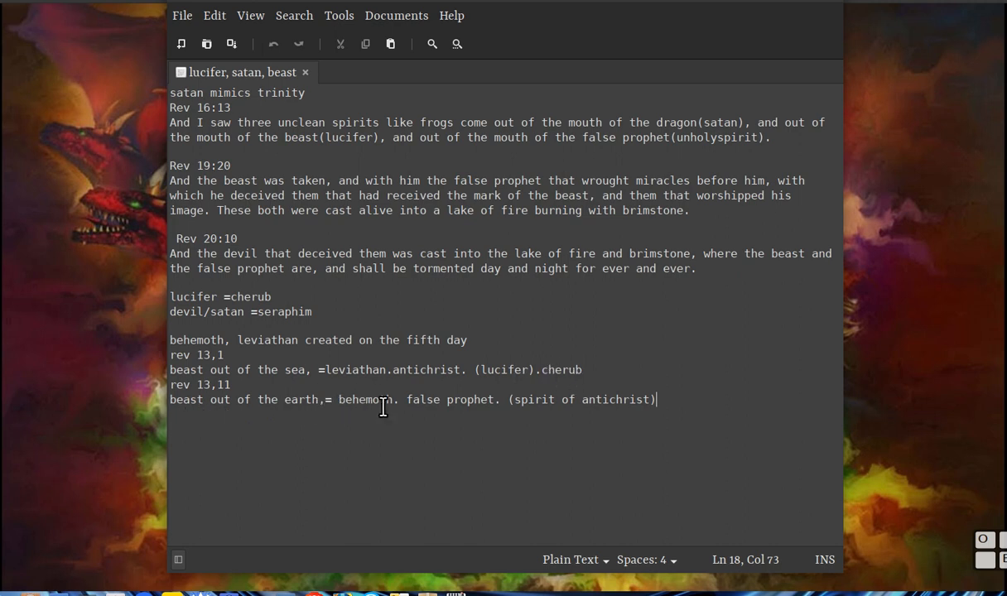
mouse_move(645, 406)
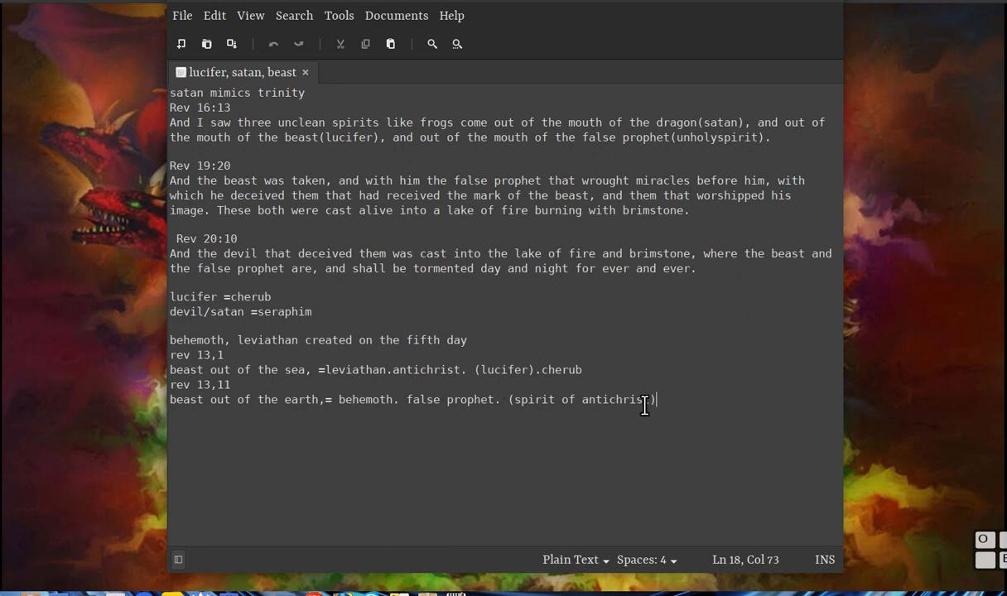
mouse_move(637, 388)
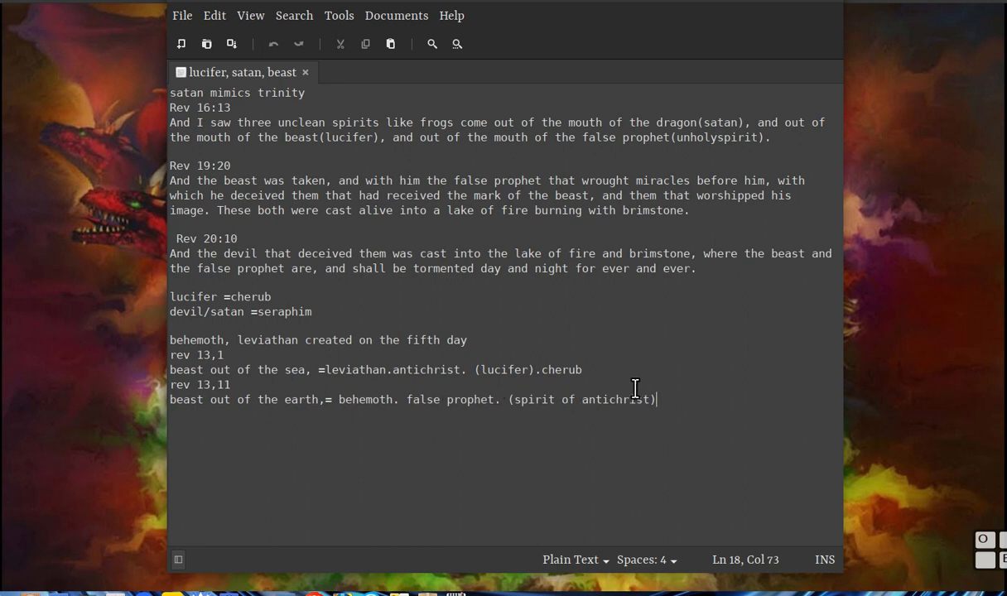
mouse_move(676, 384)
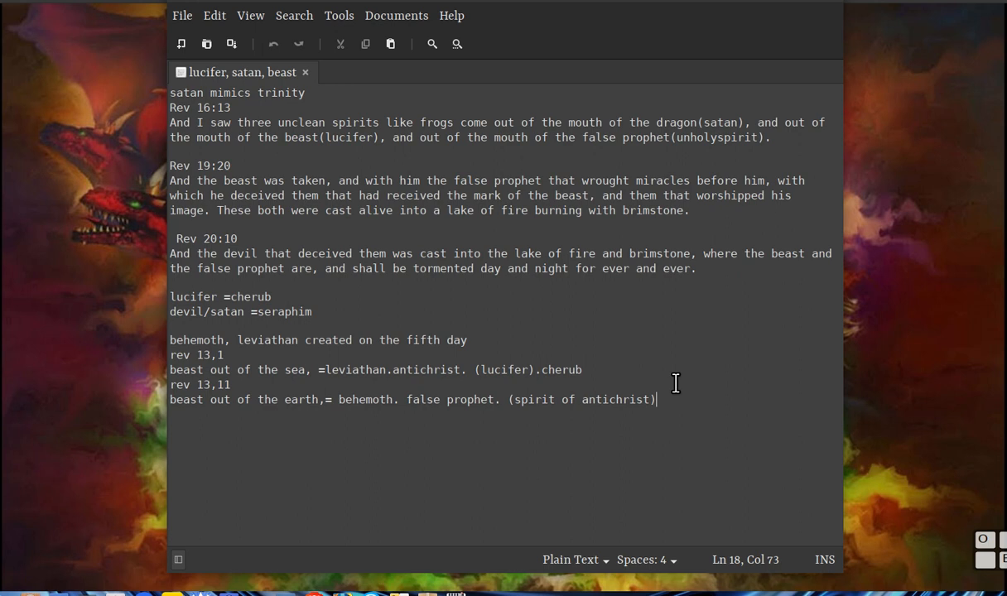
mouse_move(298, 347)
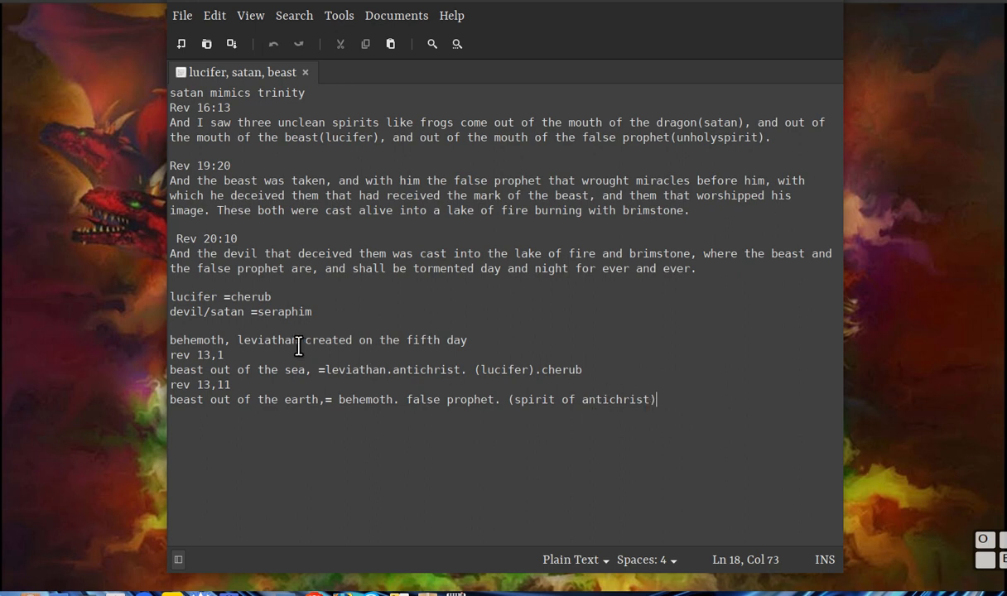
mouse_move(351, 331)
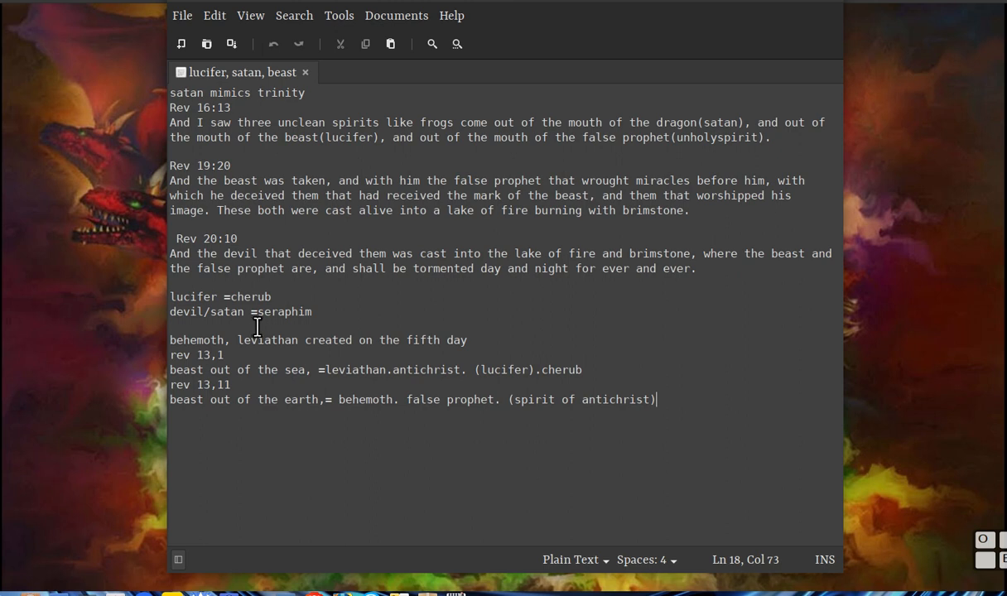
mouse_move(318, 364)
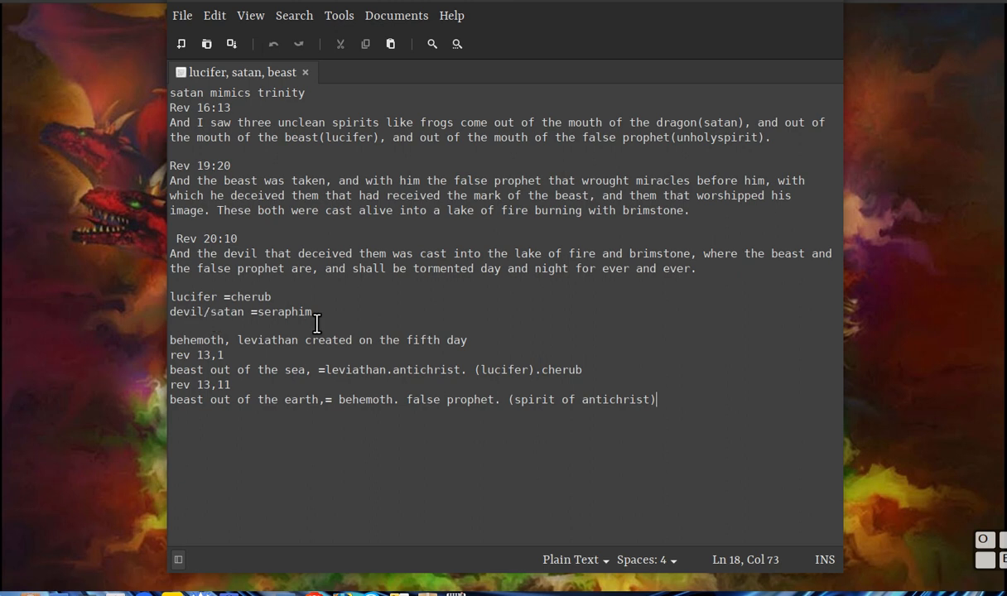
mouse_move(323, 321)
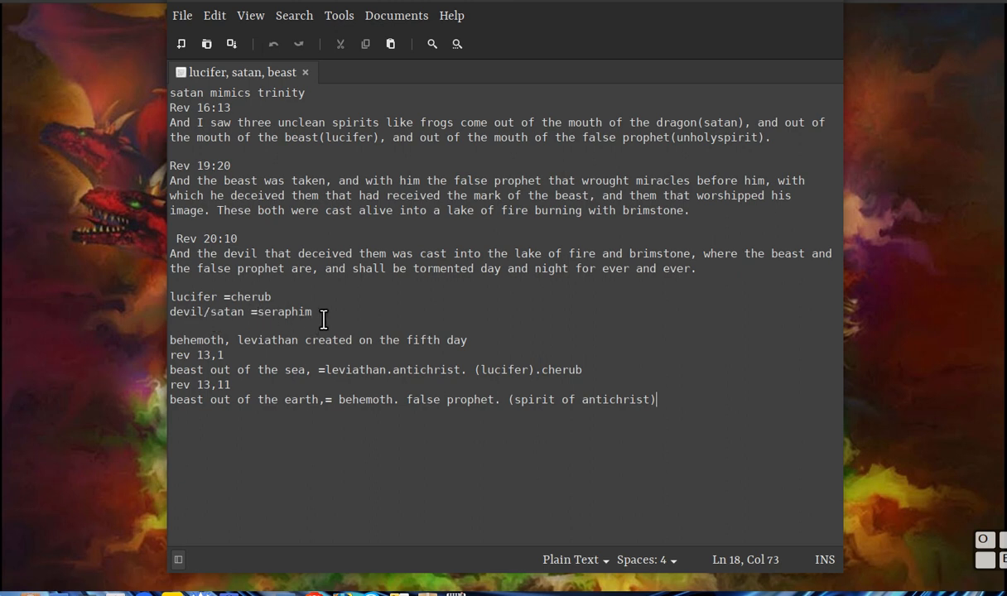
mouse_move(249, 319)
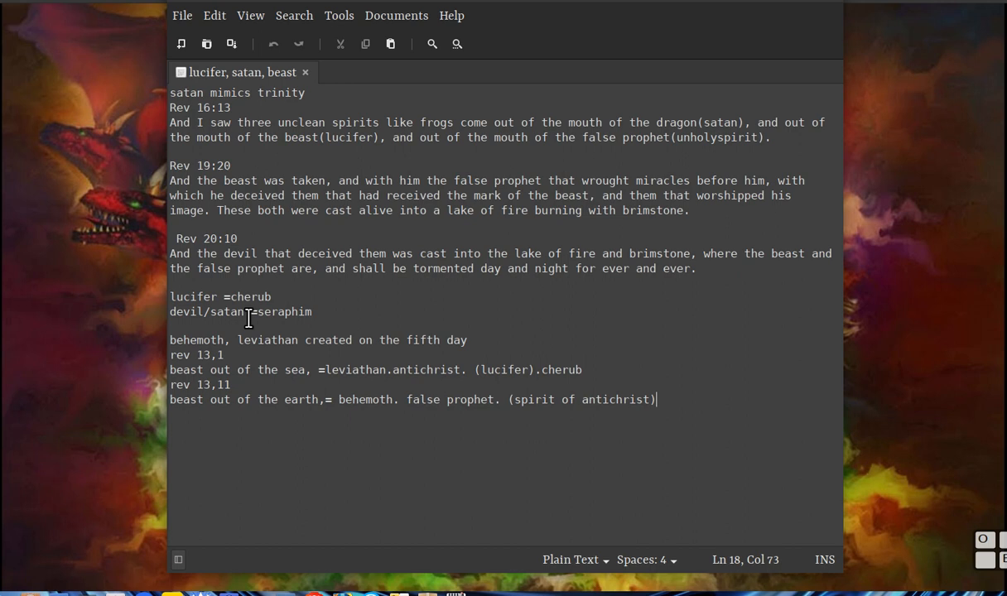
mouse_move(334, 315)
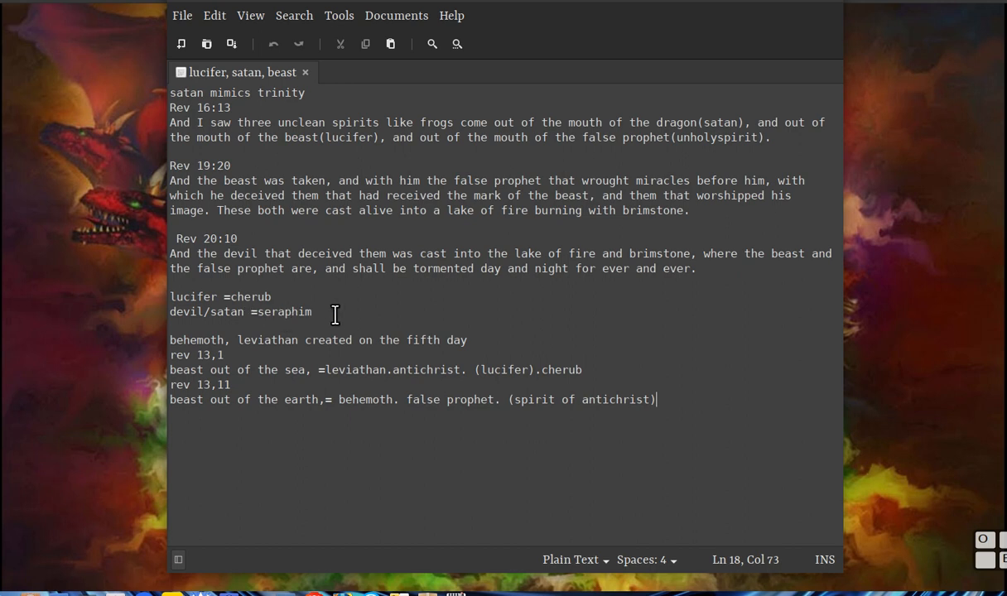
mouse_move(239, 320)
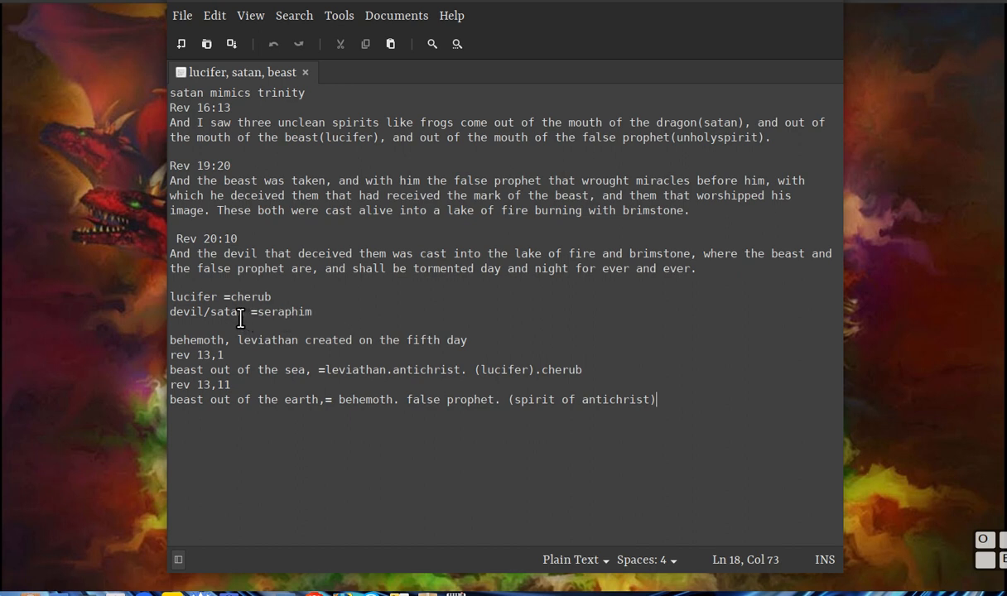
mouse_move(402, 313)
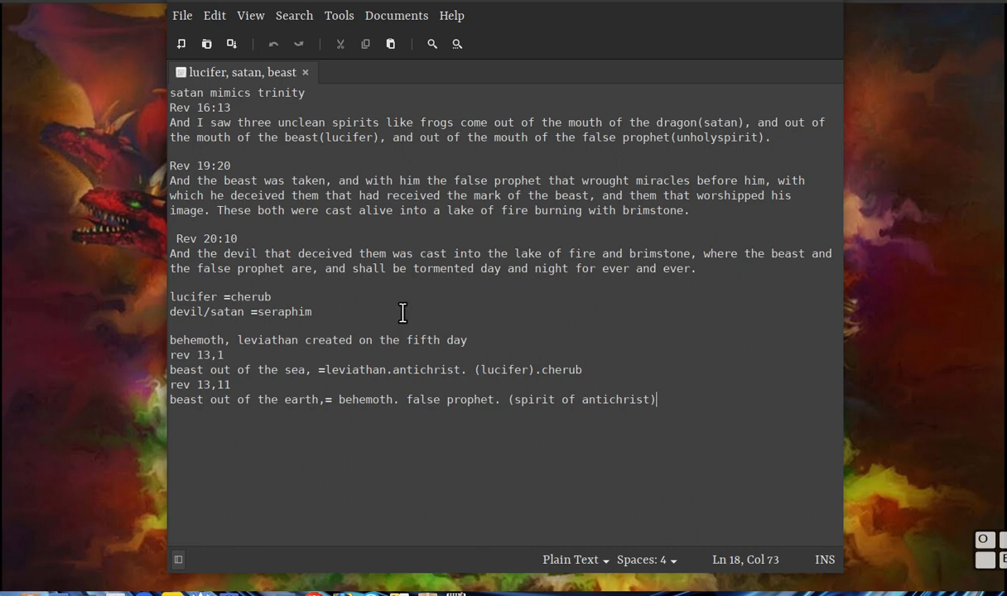
mouse_move(272, 332)
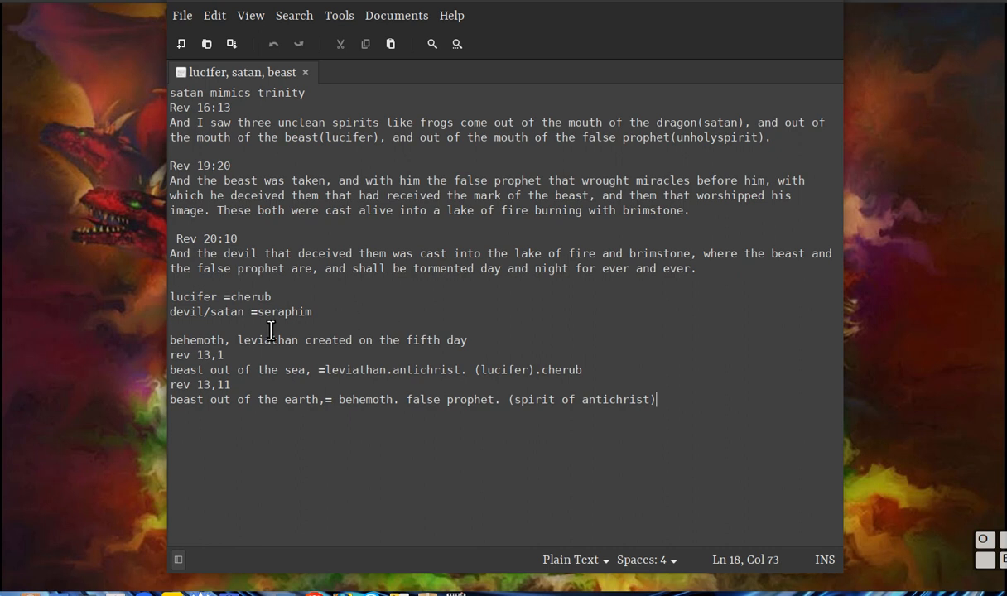
mouse_move(258, 324)
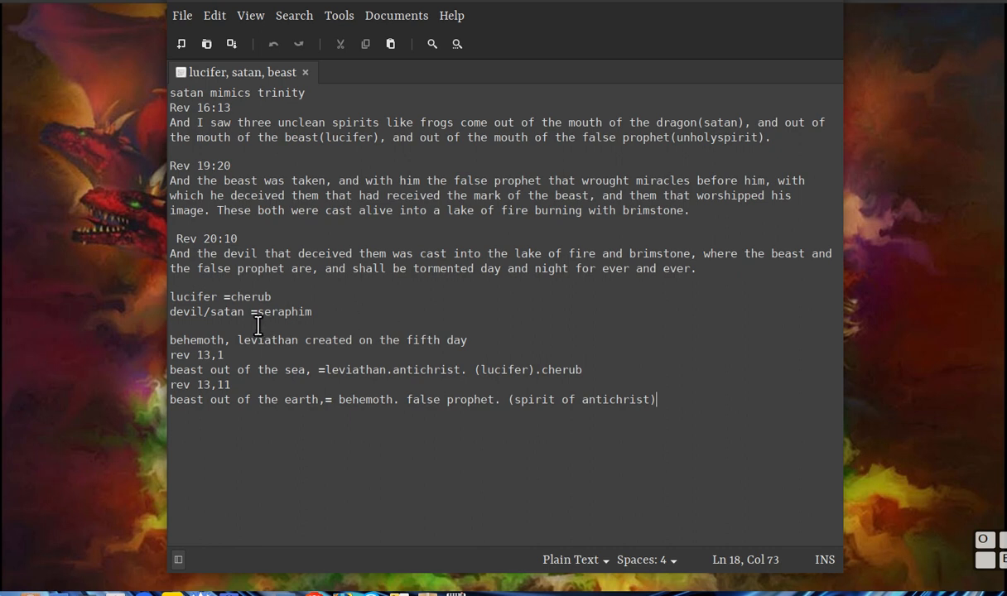
mouse_move(242, 313)
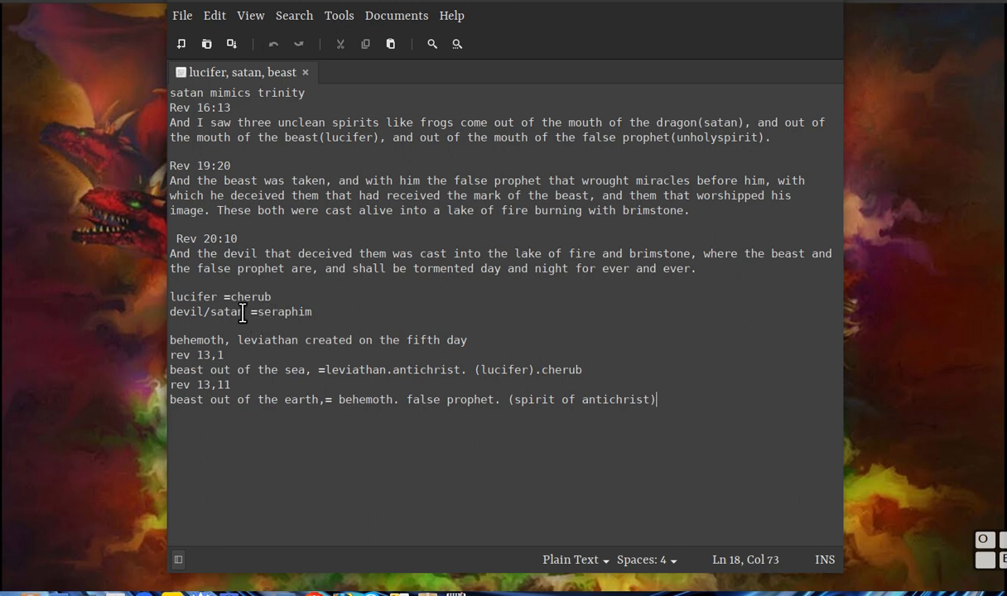
mouse_move(595, 369)
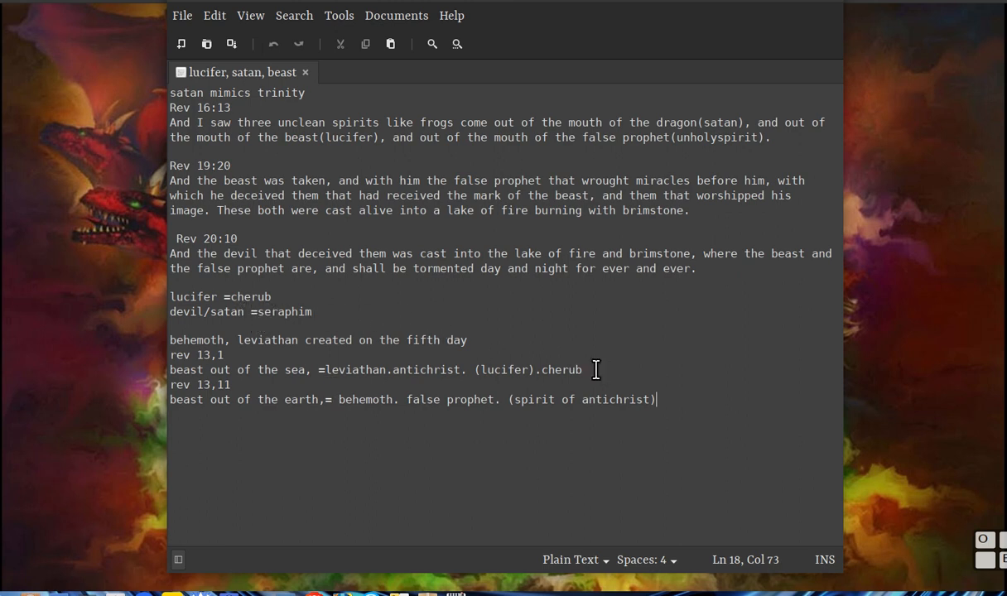
mouse_move(325, 360)
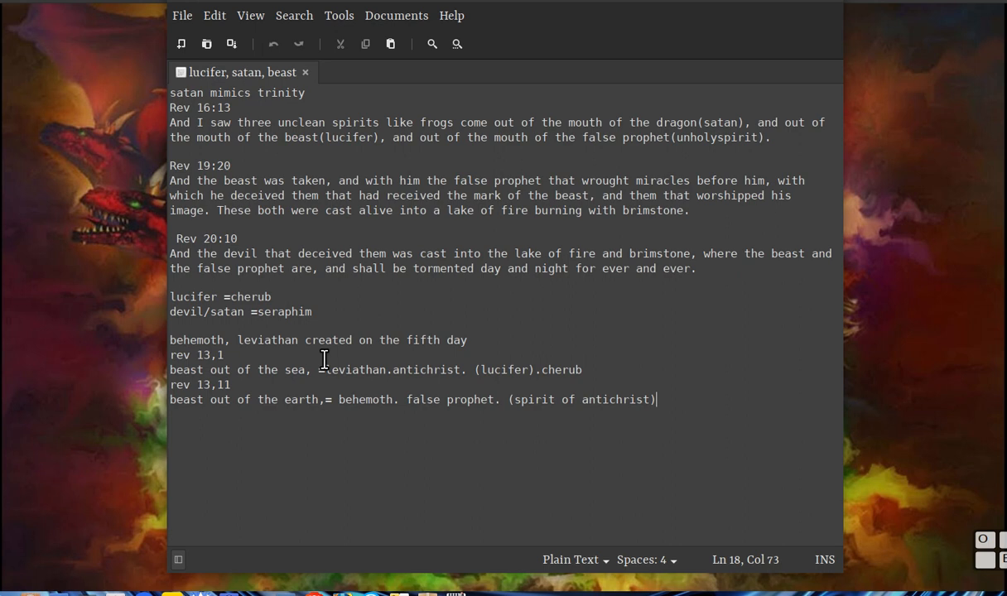
mouse_move(313, 340)
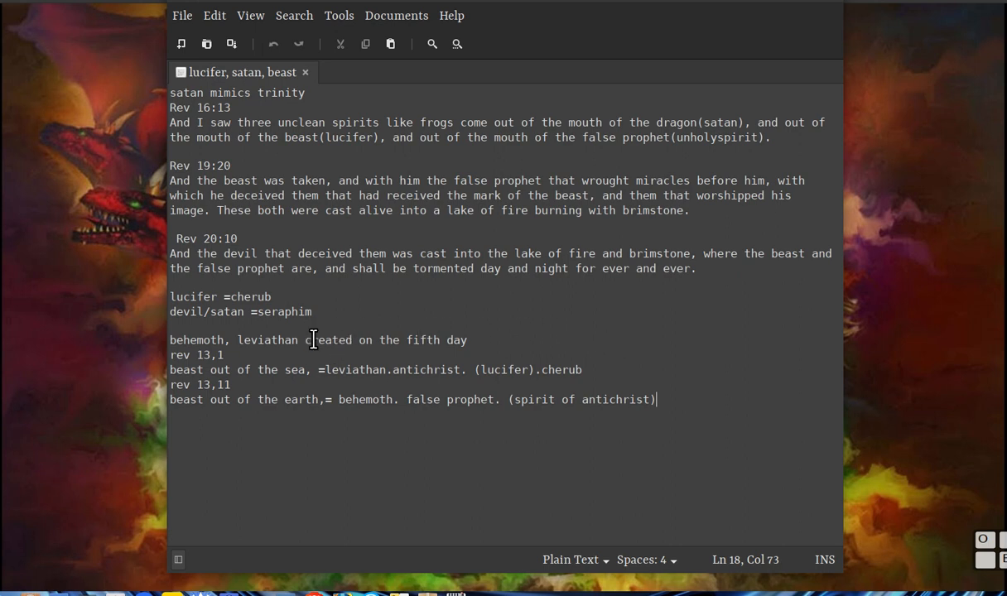
mouse_move(552, 366)
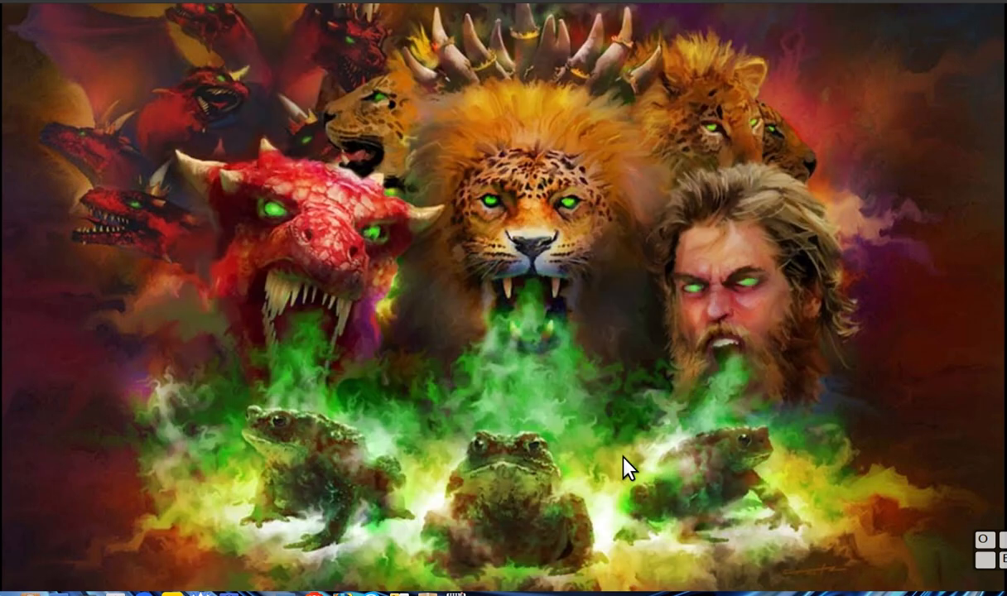
mouse_move(570, 467)
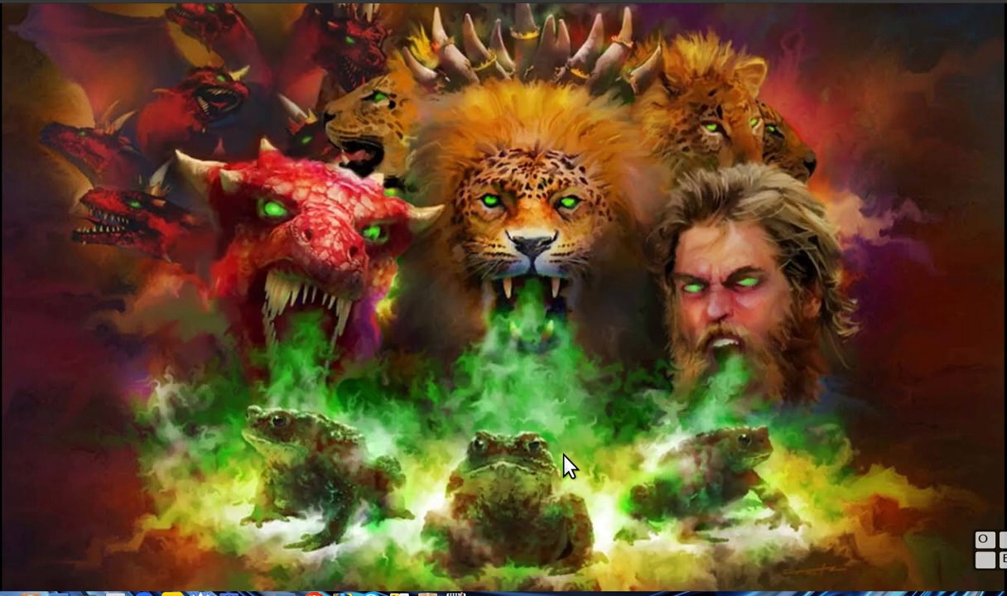
mouse_move(590, 410)
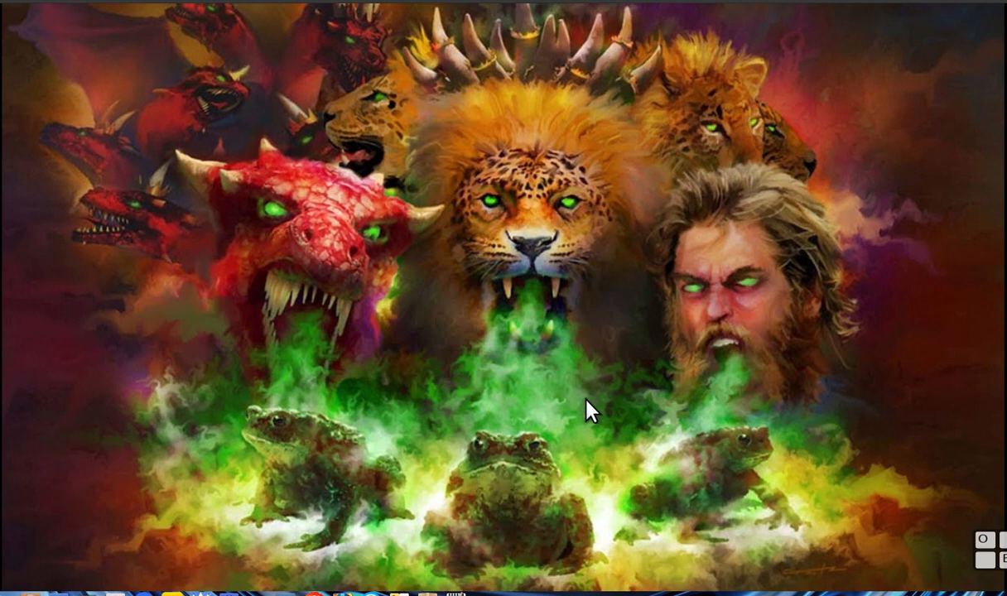
mouse_move(472, 504)
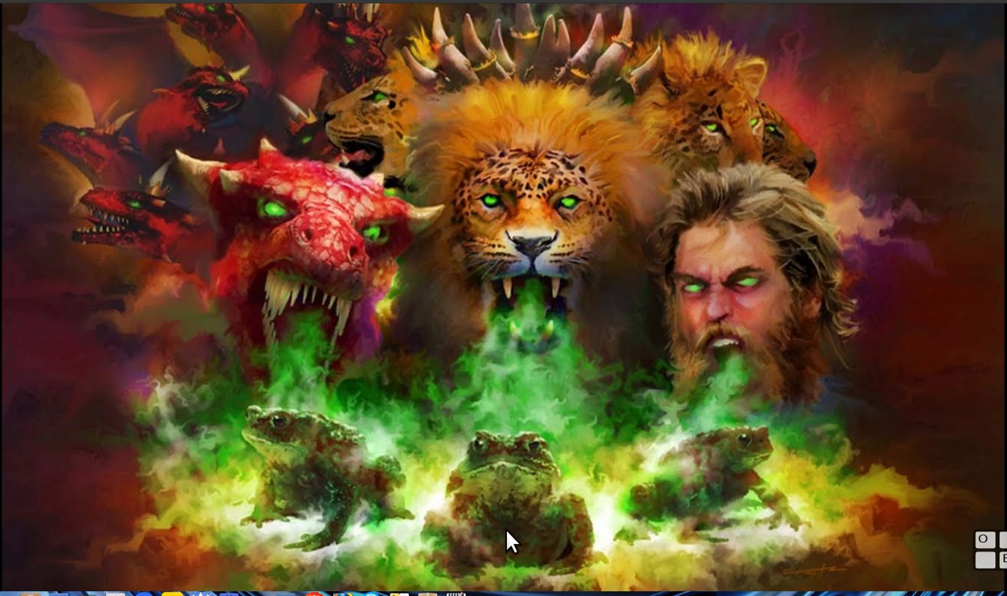
mouse_move(510, 543)
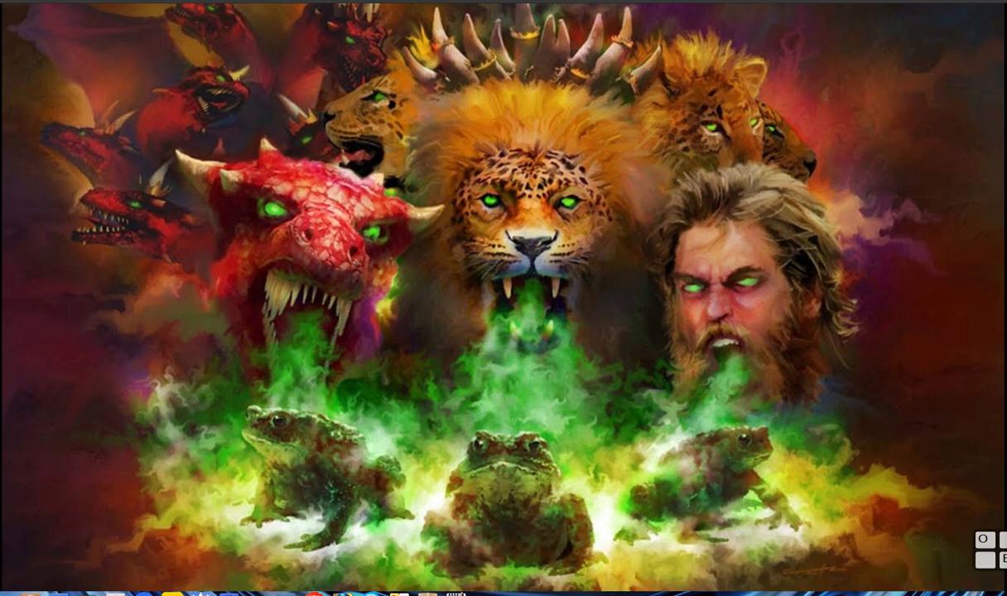